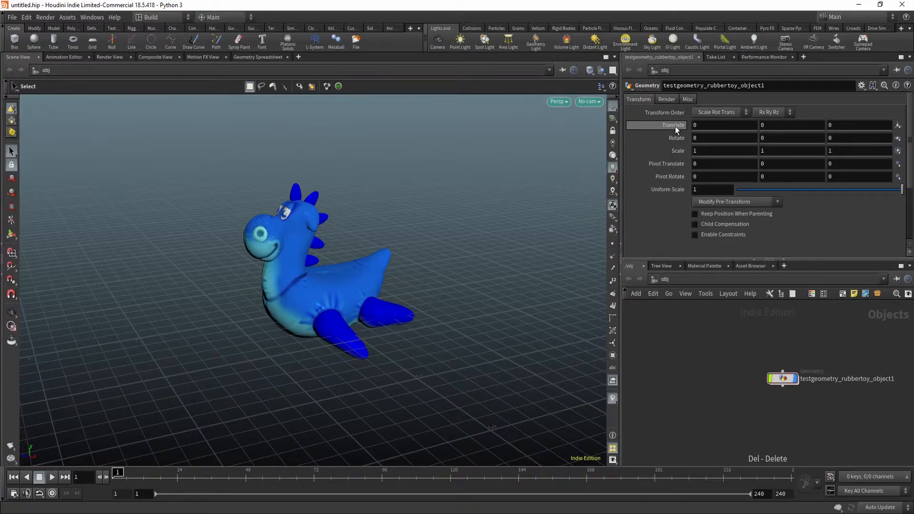
Step: Add a Motion FX Noise effect to the toy's Translate and play it back
right_click(697, 125)
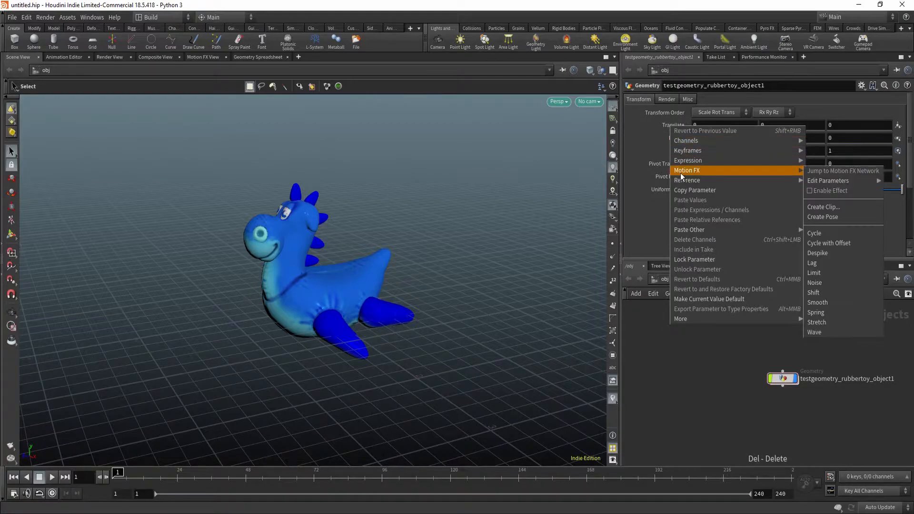
mouse_move(814, 233)
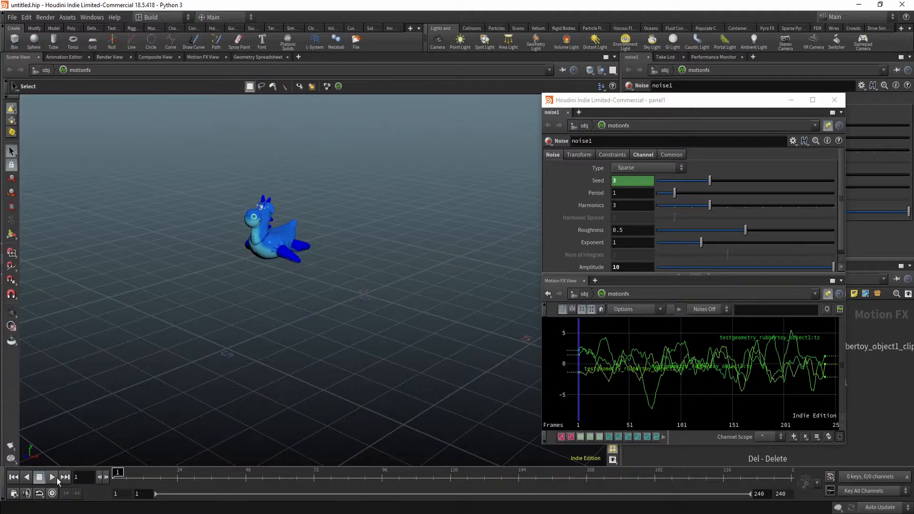
left_click(52, 477)
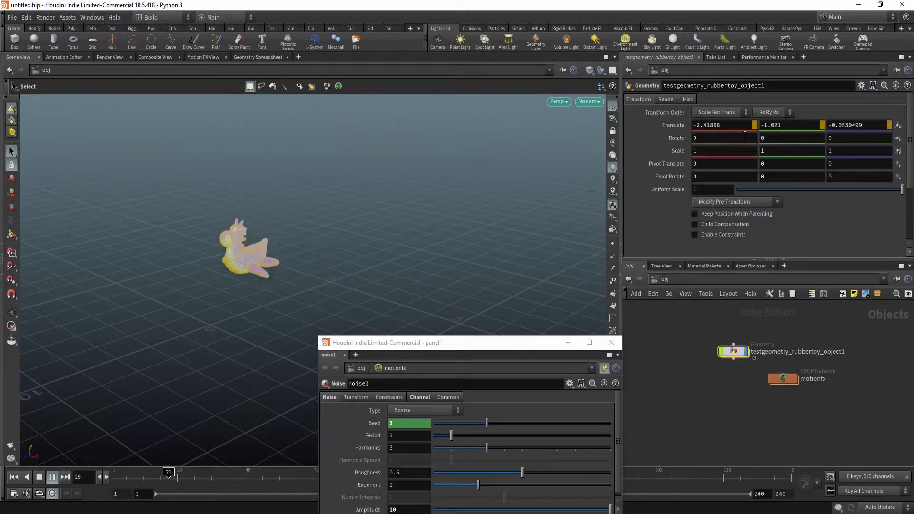
Step: Enter the motionfx network, then play and stop the jittering animation
left_click(7, 477)
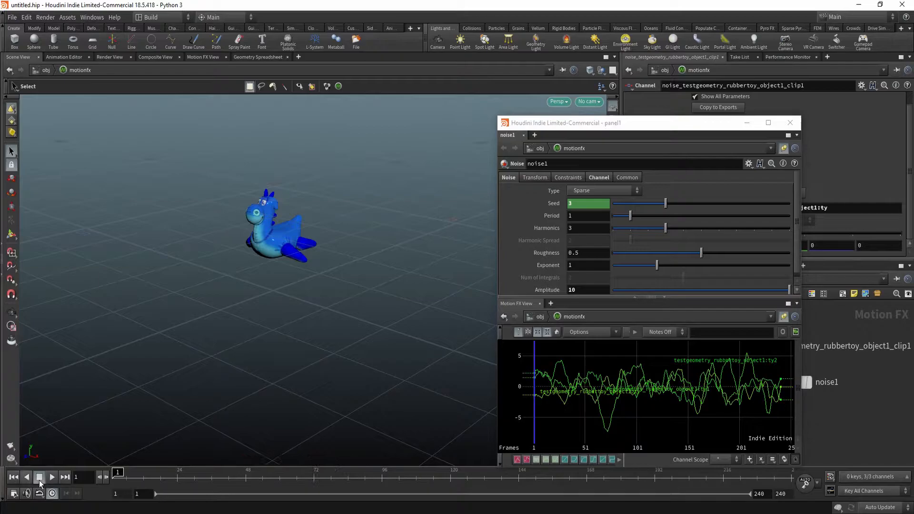
left_click(54, 476)
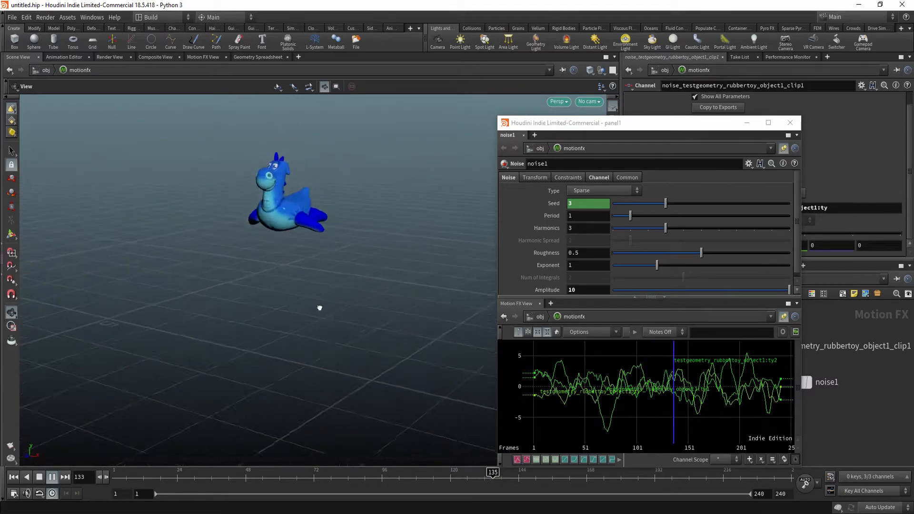
left_click(51, 477)
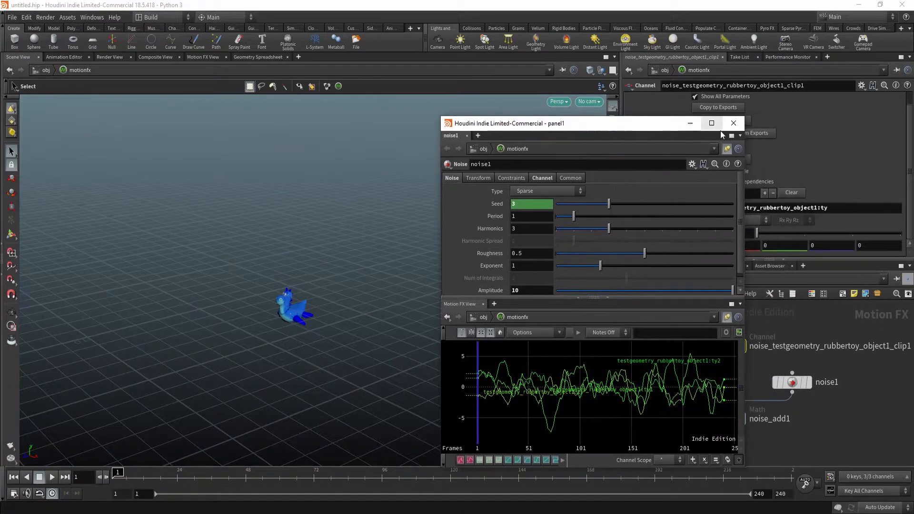
Step: Close panel1 and tear off a floating Motion FX View of the noise curves
left_click(733, 123)
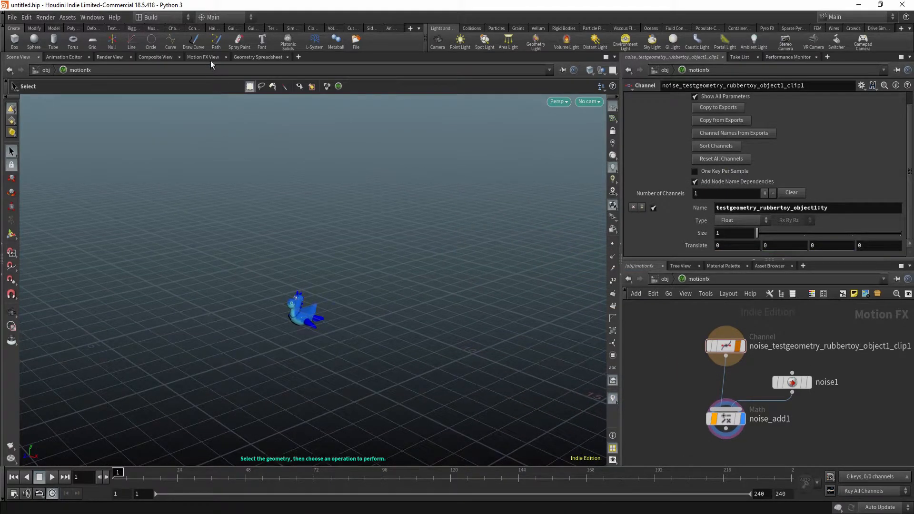
left_click(201, 57)
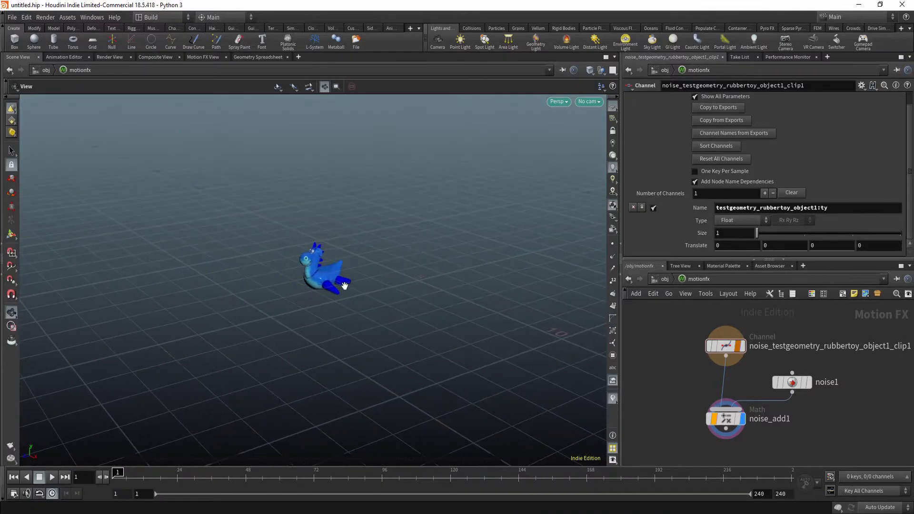
left_click(802, 266)
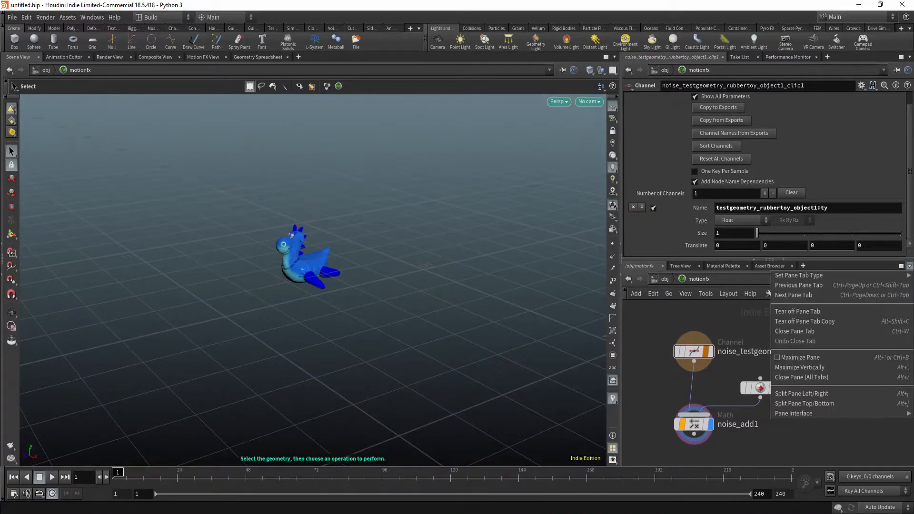
mouse_move(804, 321)
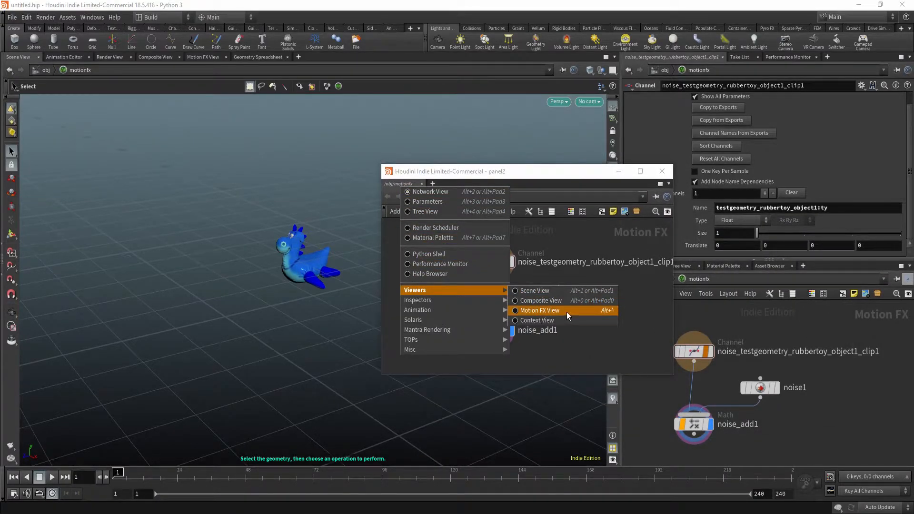
mouse_move(619, 317)
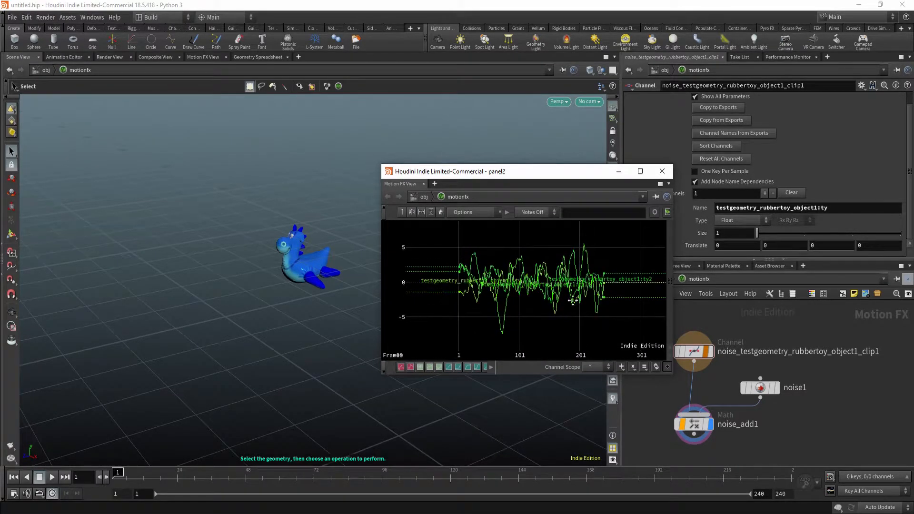
left_click_drag(451, 171, 419, 197)
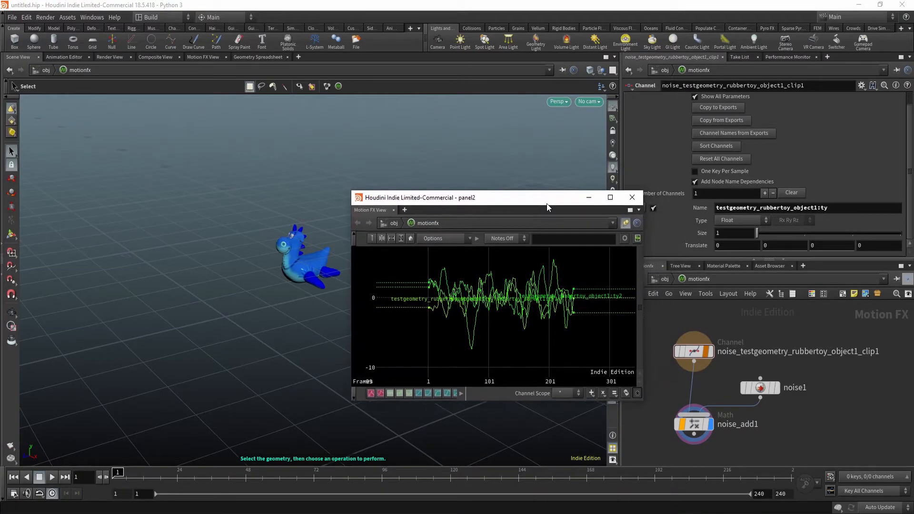
left_click(759, 387)
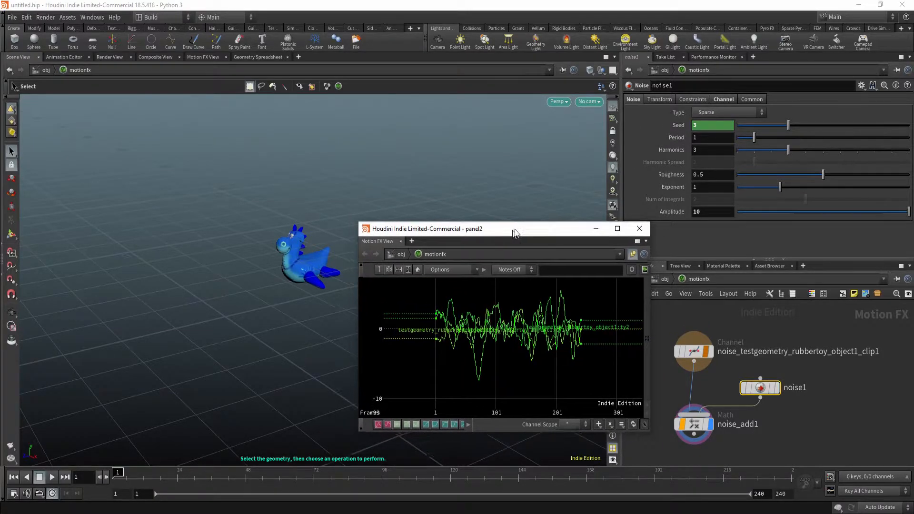
Step: Enlarge the Motion FX View, play the noise motion, and graph only ty
left_click_drag(513, 229, 397, 203)
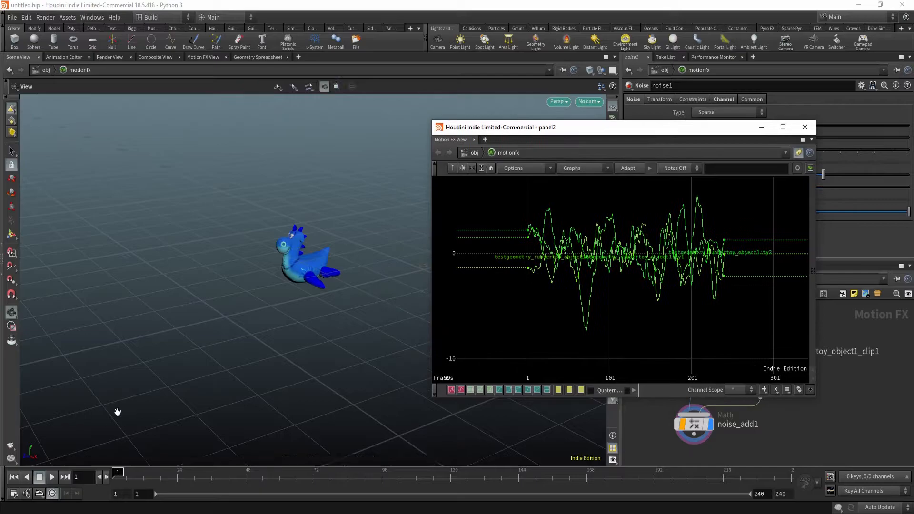
left_click(51, 476)
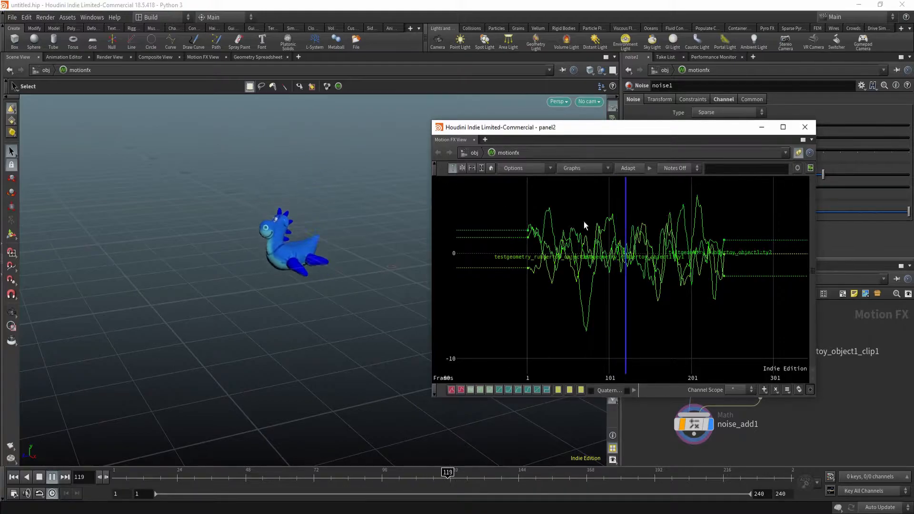
left_click(513, 167)
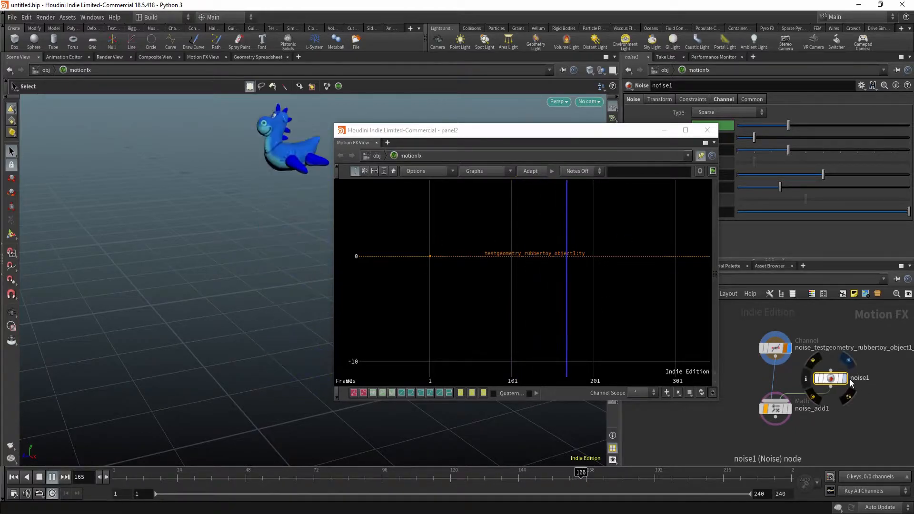
left_click(830, 378)
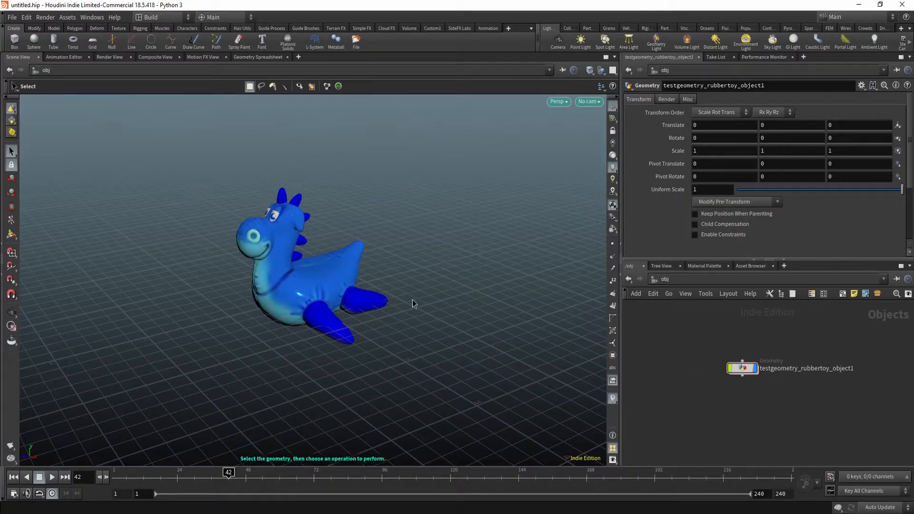
mouse_move(436, 96)
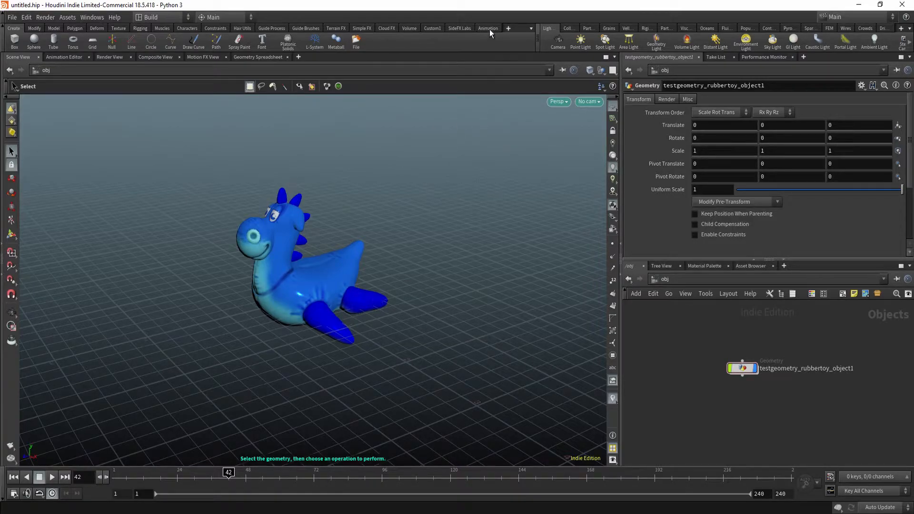
Step: Show the Animation shelf tools, adjust the shelf set, and create null1
left_click(488, 27)
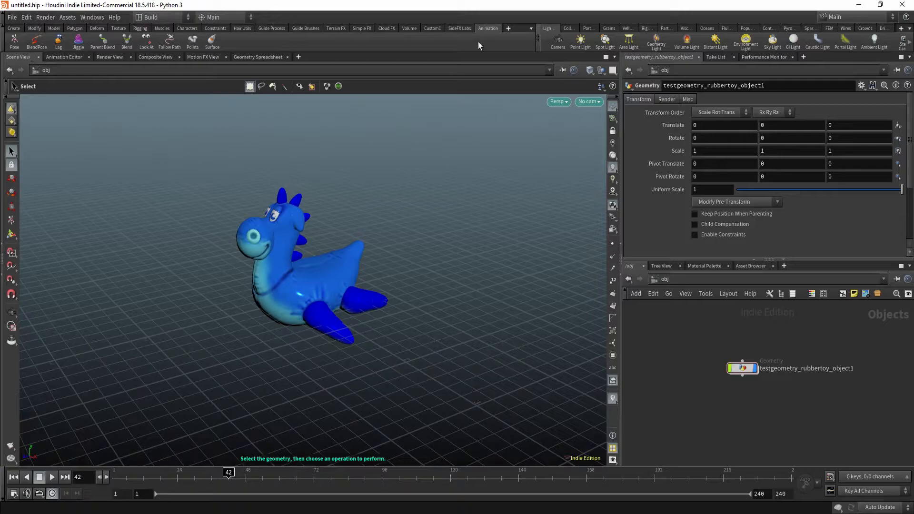
left_click(508, 28)
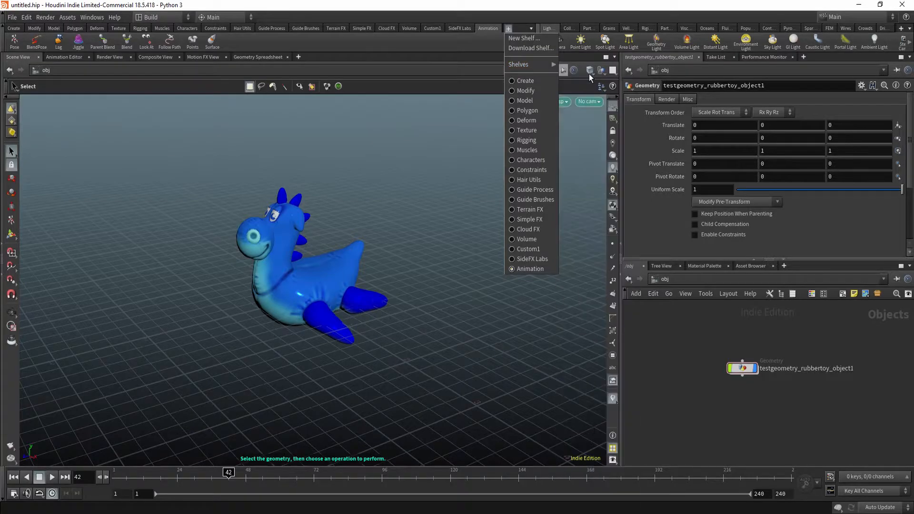
mouse_move(562, 80)
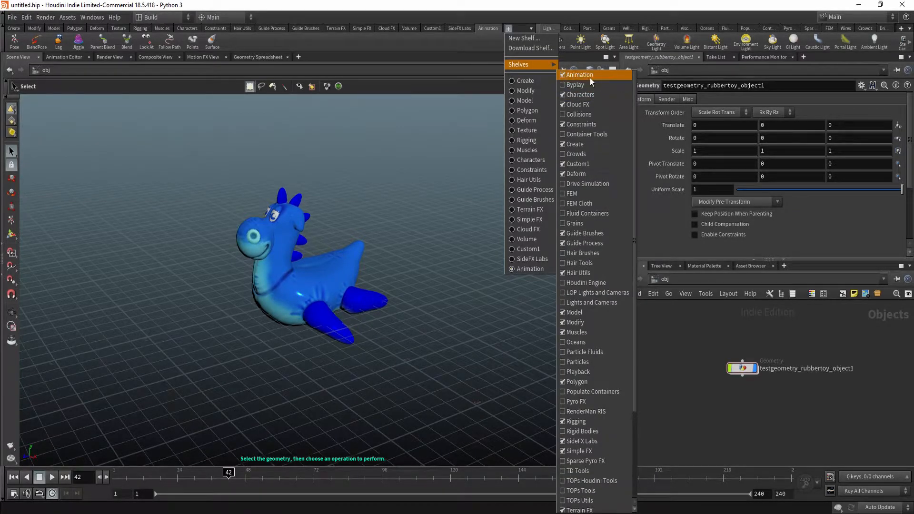
left_click(460, 28)
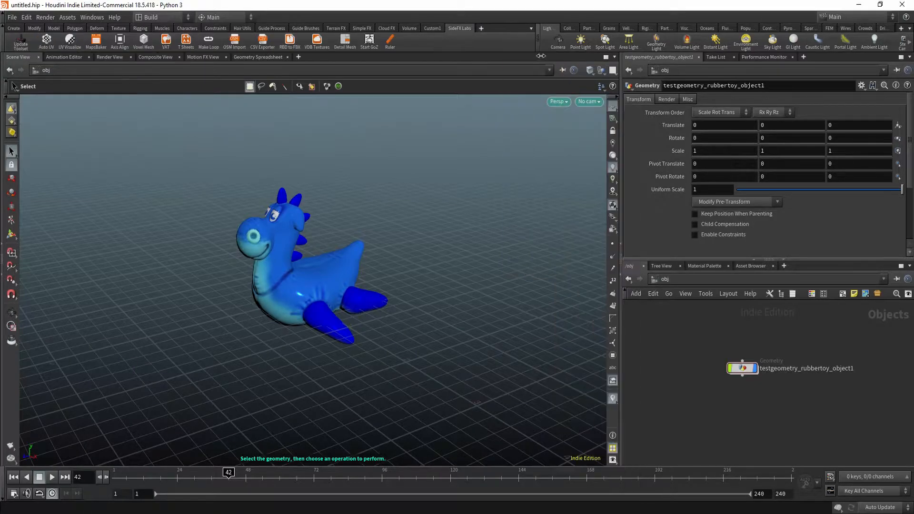
left_click(507, 29)
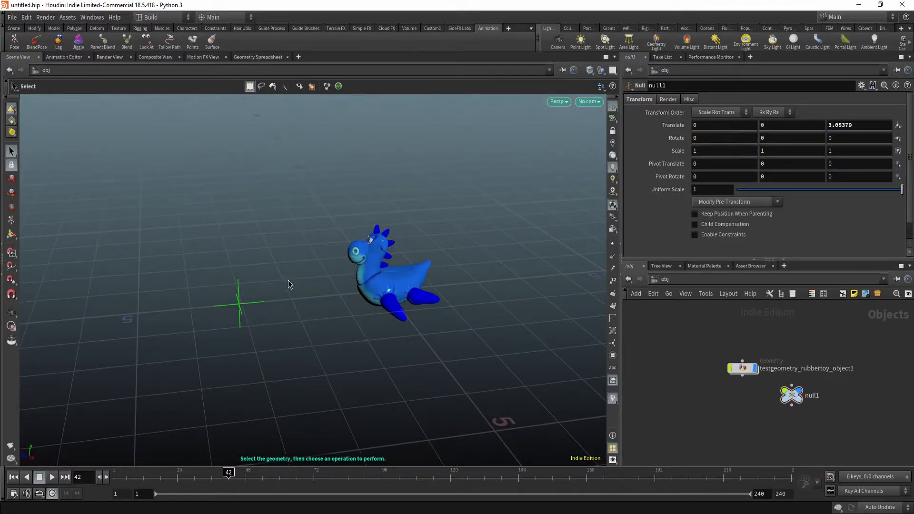
Step: Make null1 the toy's look-at target and move it up and away
left_click_drag(288, 285, 340, 340)
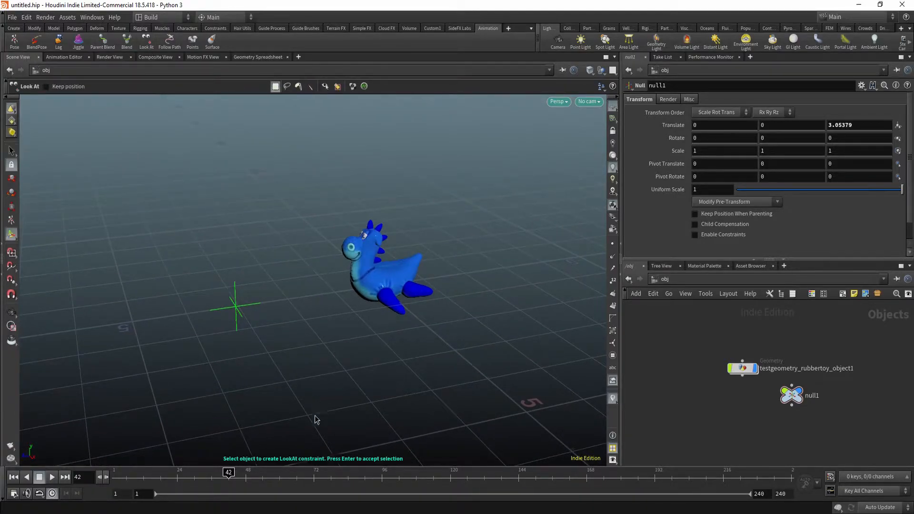
mouse_move(277, 465)
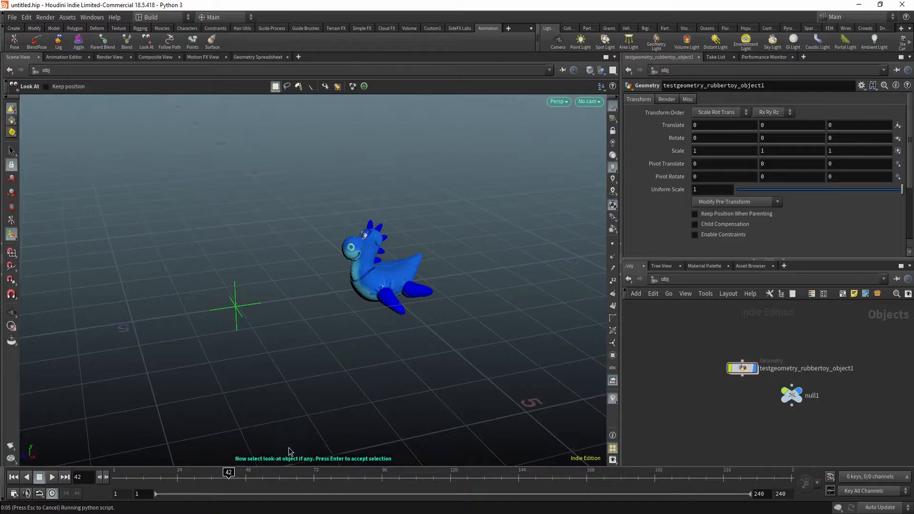
left_click(791, 395)
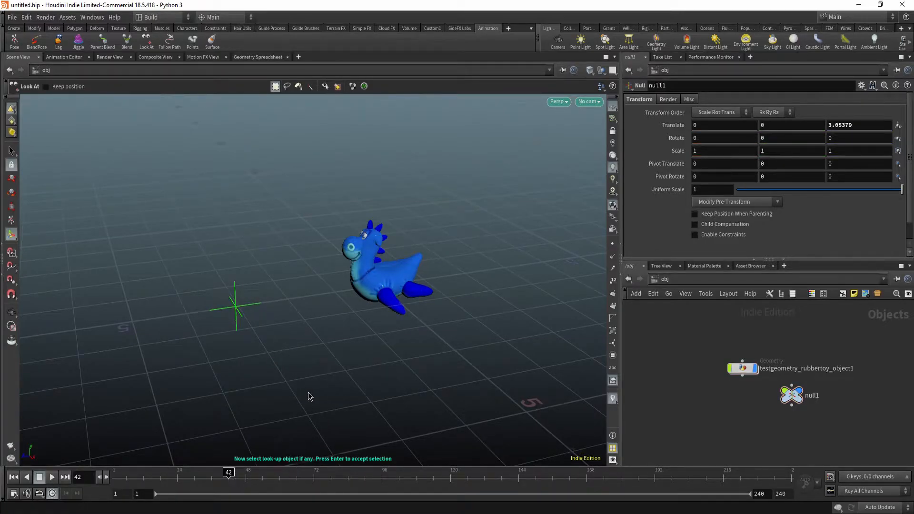
mouse_move(332, 365)
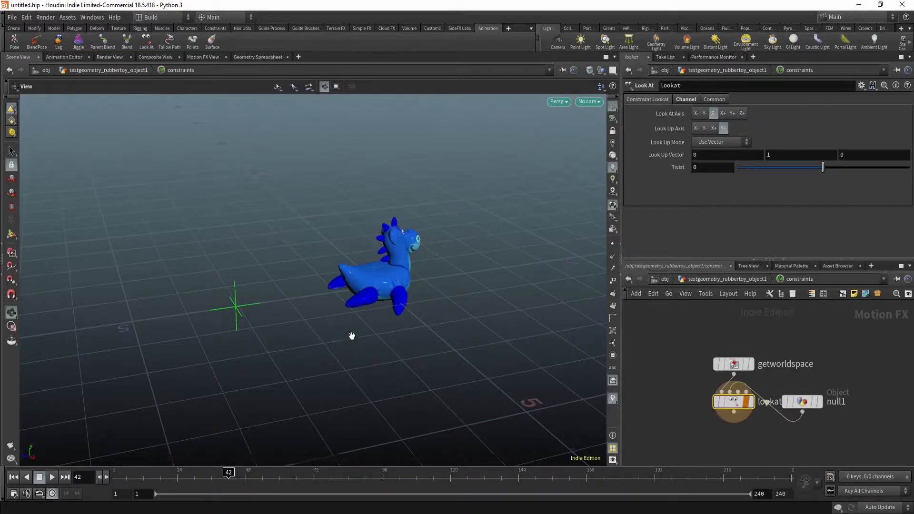
left_click(741, 113)
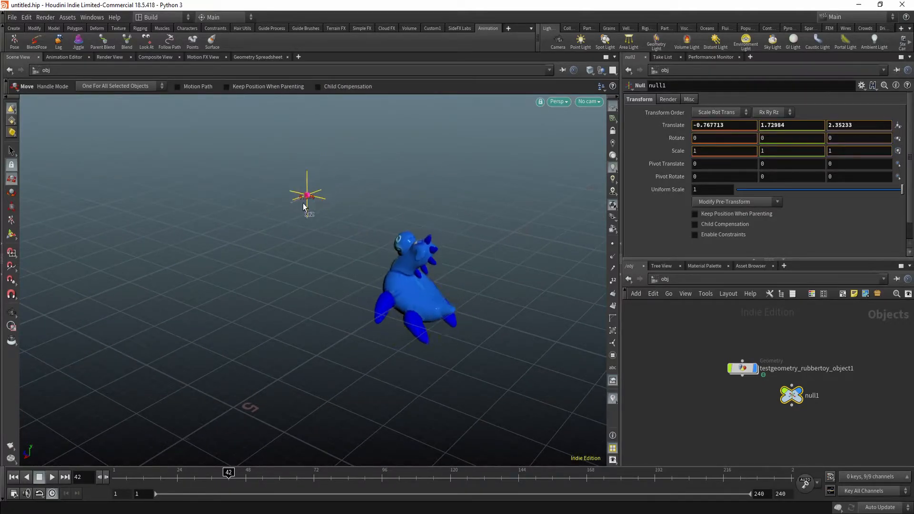
Step: Uncheck Enable Constraints on testgeometry_rubbertoy_object1 and play its motionfx animation
left_click_drag(307, 192, 291, 203)
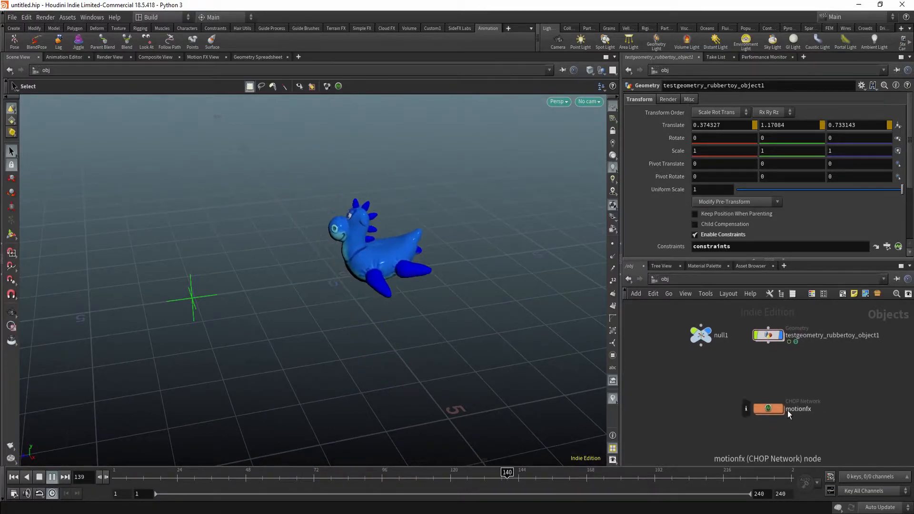
right_click(713, 125)
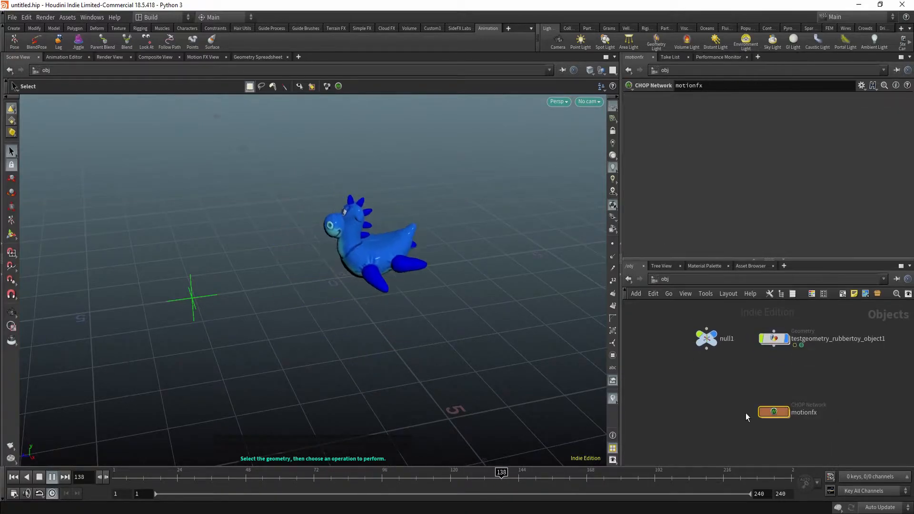
left_click(774, 339)
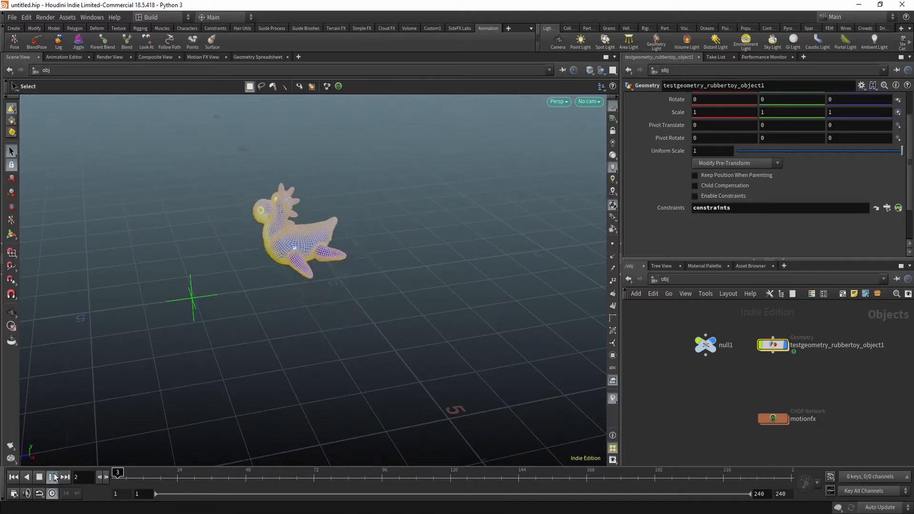
left_click(52, 476)
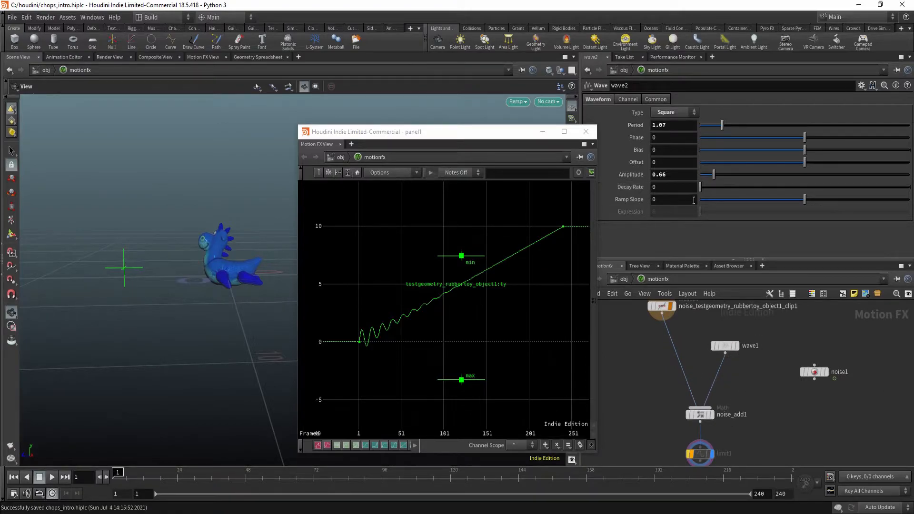
Step: Try wave1 Decay Rate values, then enter the constraints network to inspect lookat
left_click(724, 346)
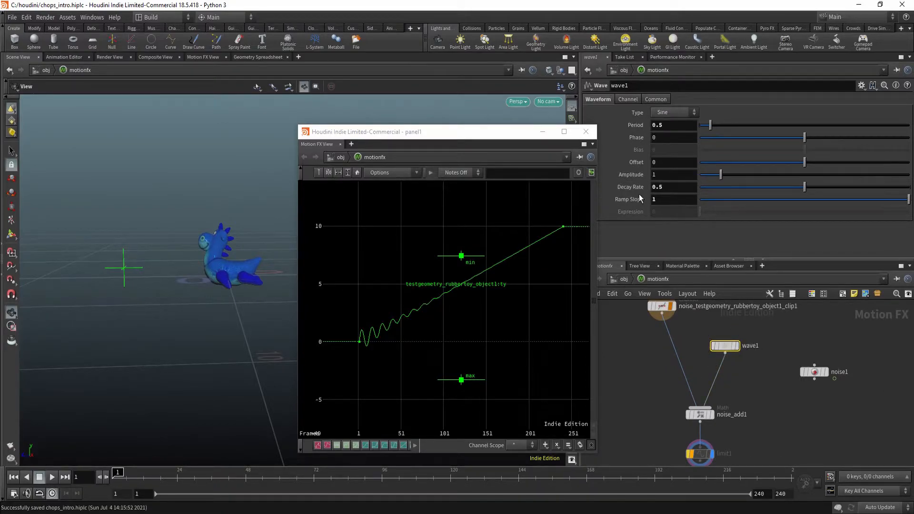
left_click_drag(804, 186, 759, 187)
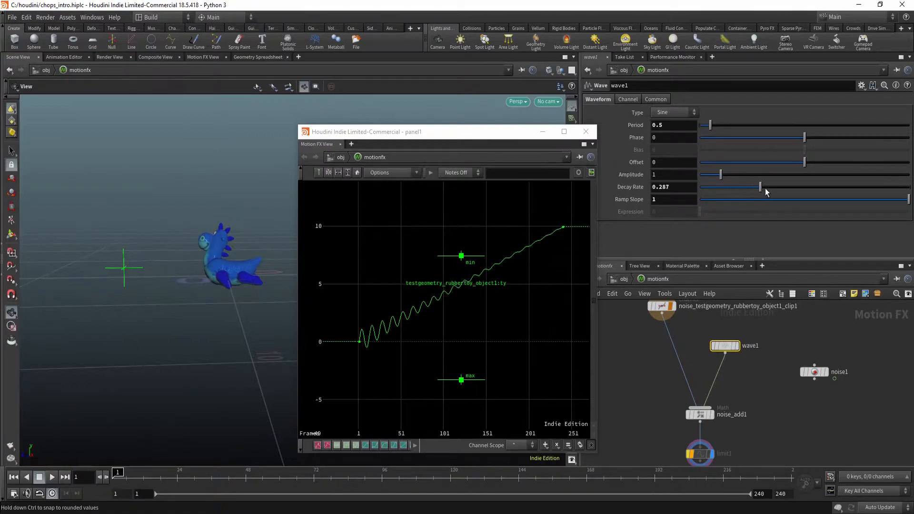
left_click_drag(760, 186, 804, 186)
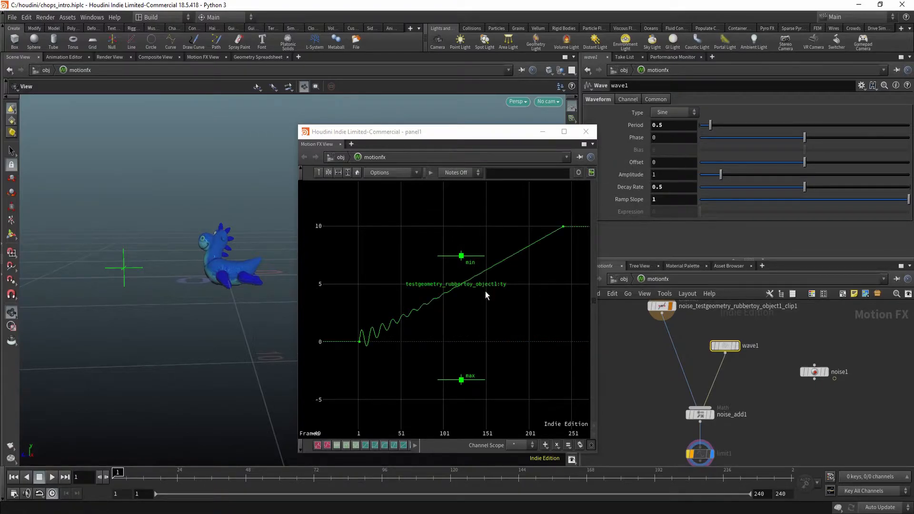
mouse_move(495, 329)
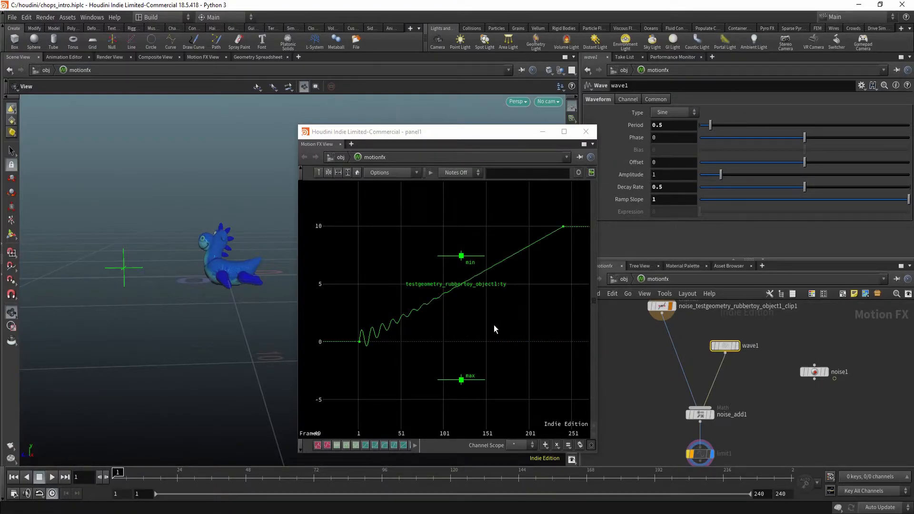
mouse_move(435, 311)
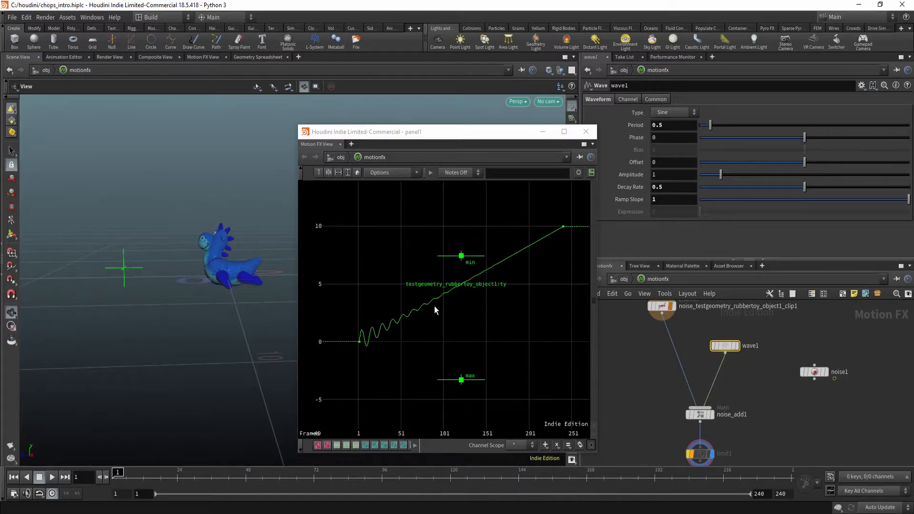
mouse_move(392, 330)
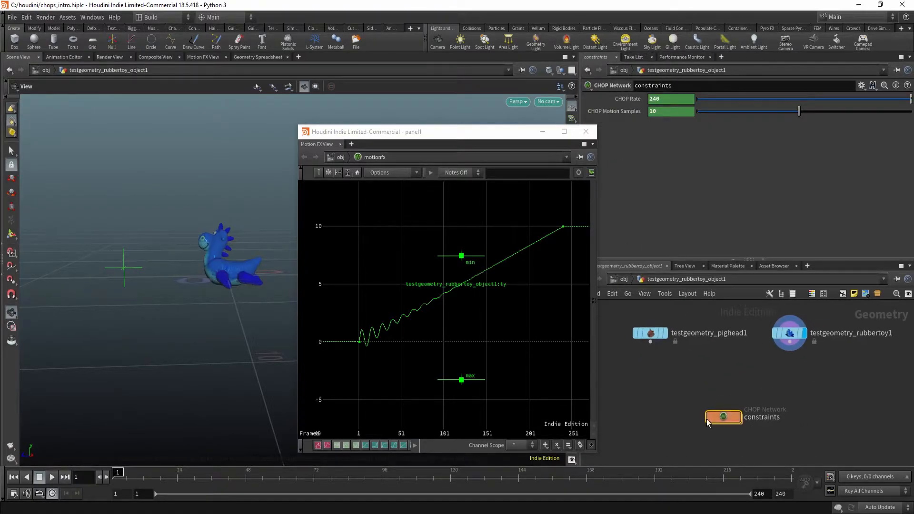
double_click(724, 417)
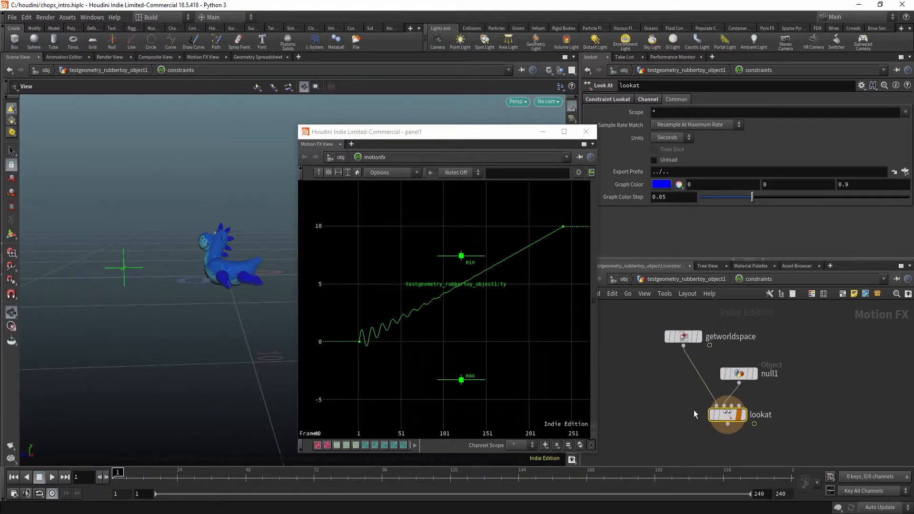
left_click(53, 477)
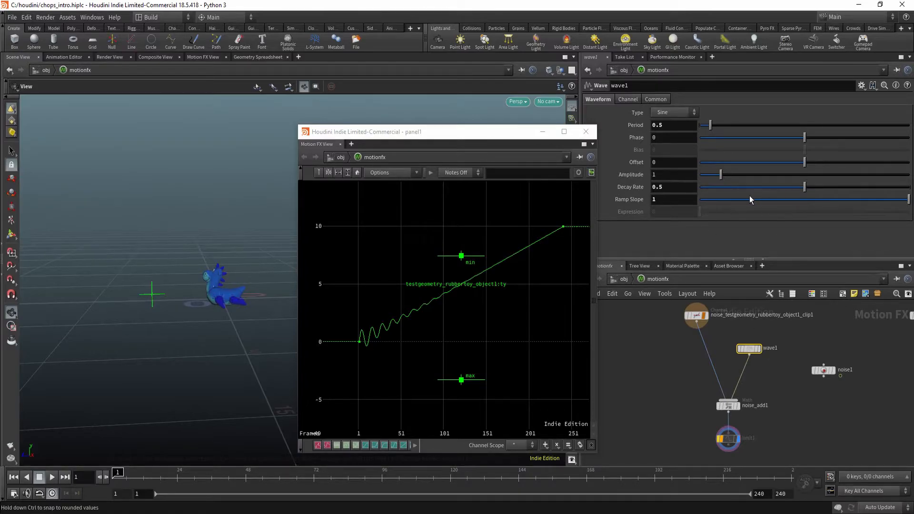
Step: Scrub wave1's Decay Rate and restore it to 0.5
left_click_drag(803, 187, 775, 187)
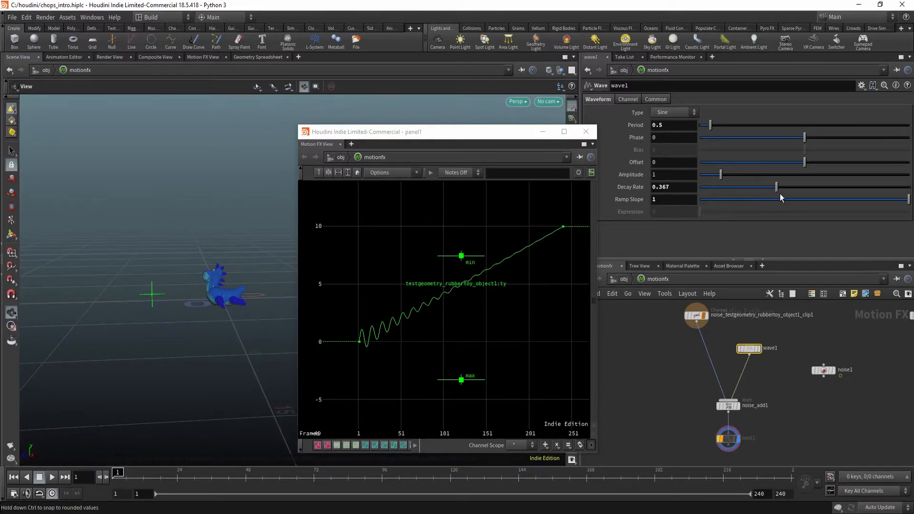
left_click_drag(775, 187, 804, 187)
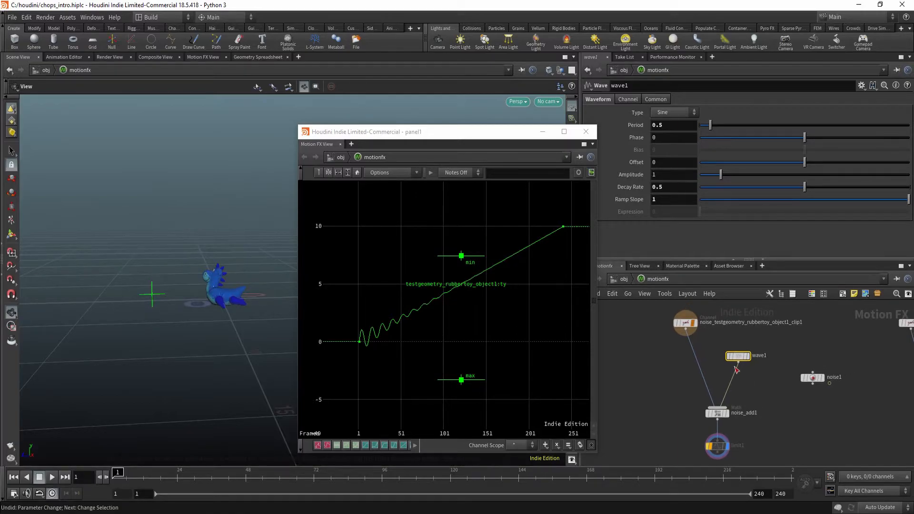
mouse_move(615, 463)
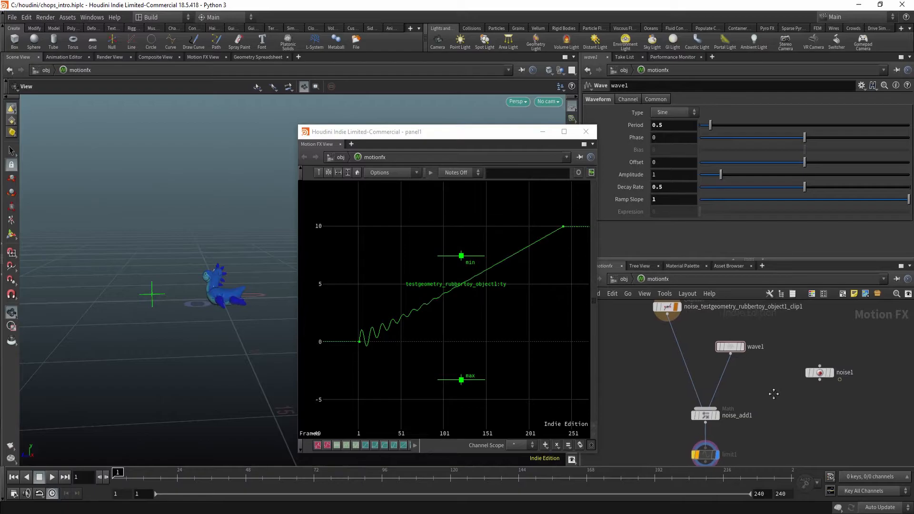
Step: Wire noise1 into noise_add1 and confirm clip1, wave1 and noise1 are its inputs
left_click_drag(819, 373, 744, 400)
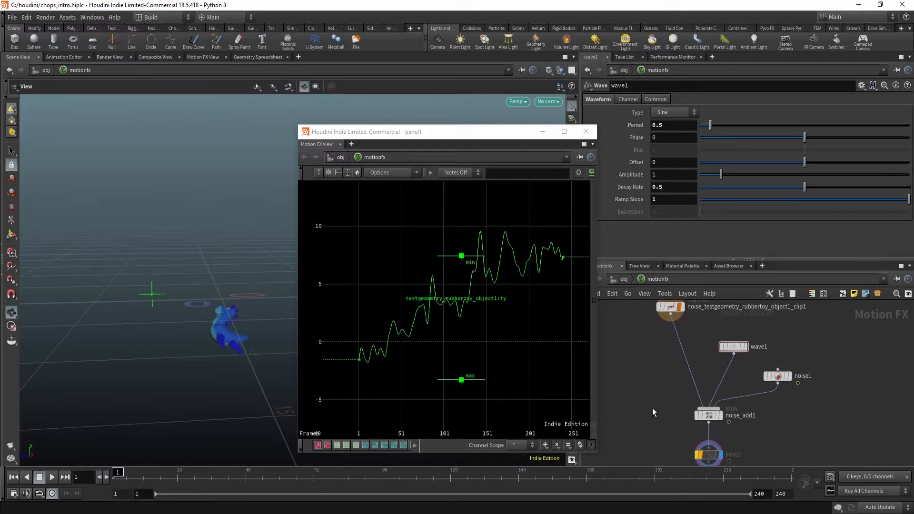
left_click(707, 415)
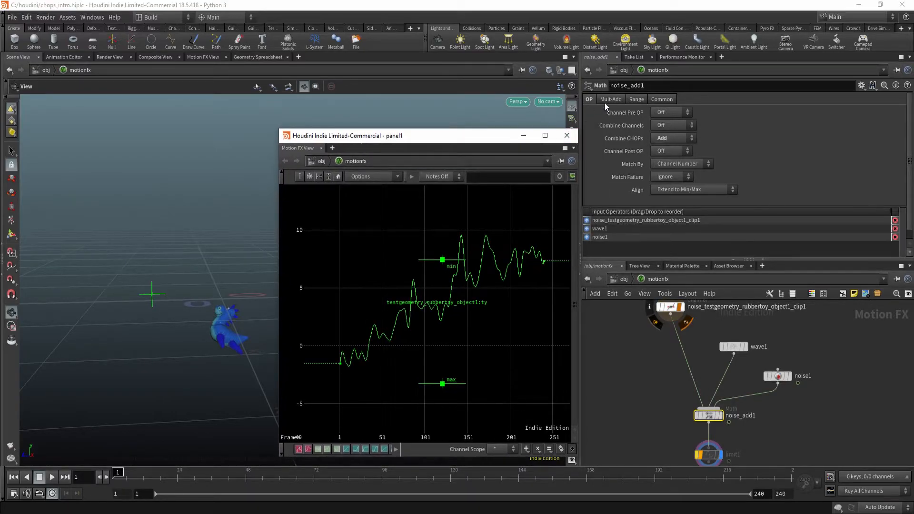
left_click(669, 138)
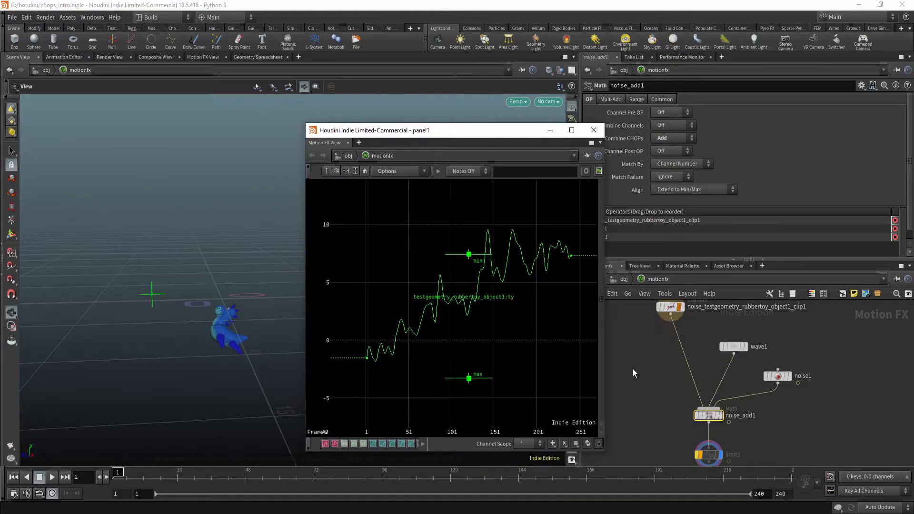
left_click(778, 375)
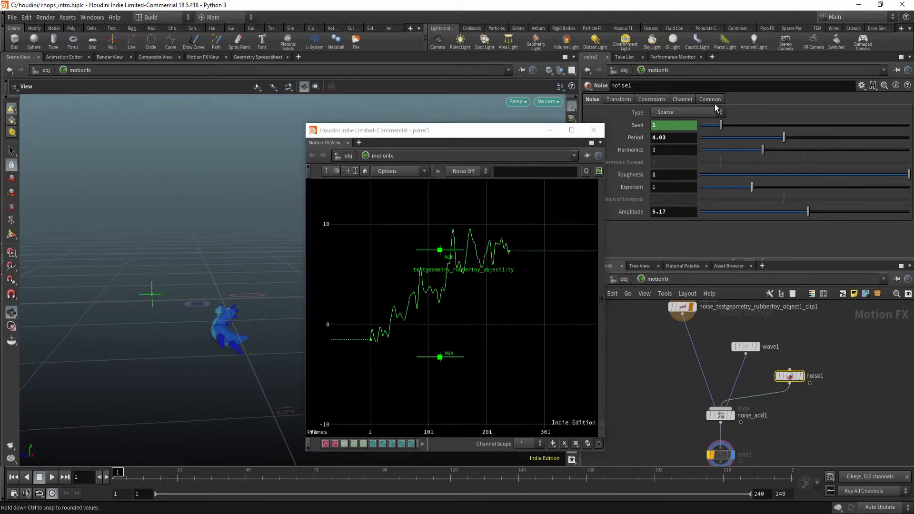
Step: Shorten noise1's period to 3.17 and lower its roughness to 0.339, then play back
left_click_drag(782, 137, 741, 137)
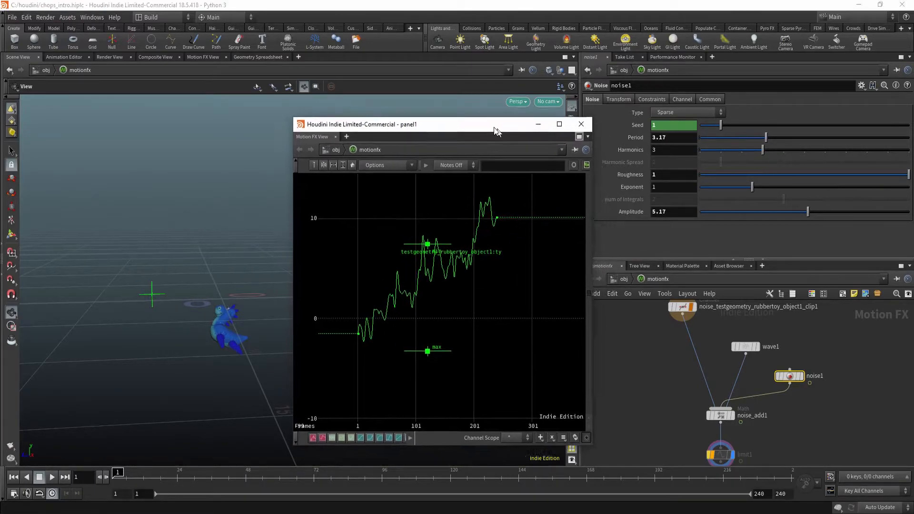
left_click_drag(808, 211, 777, 211)
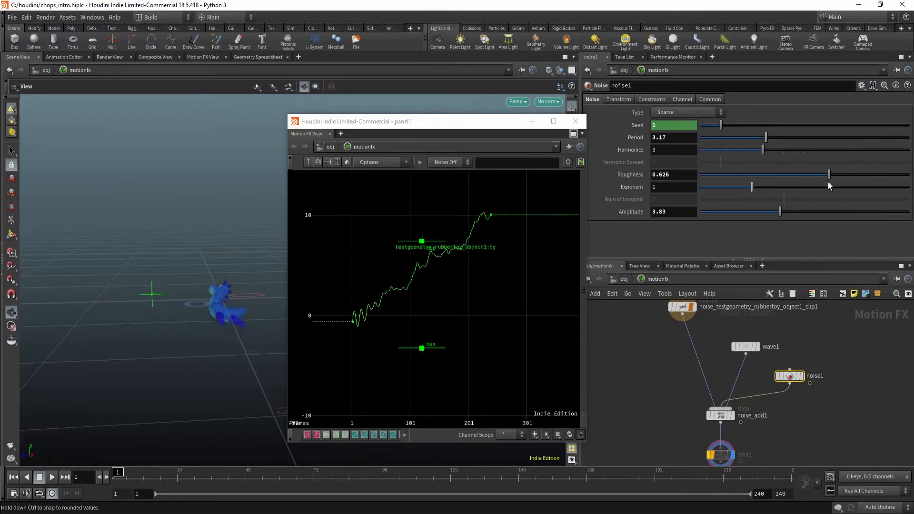
left_click_drag(828, 174, 772, 174)
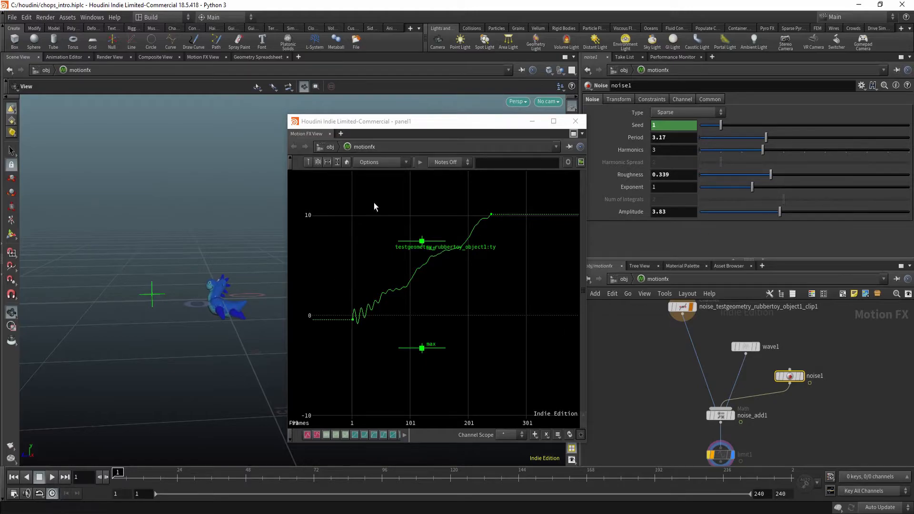
mouse_move(403, 133)
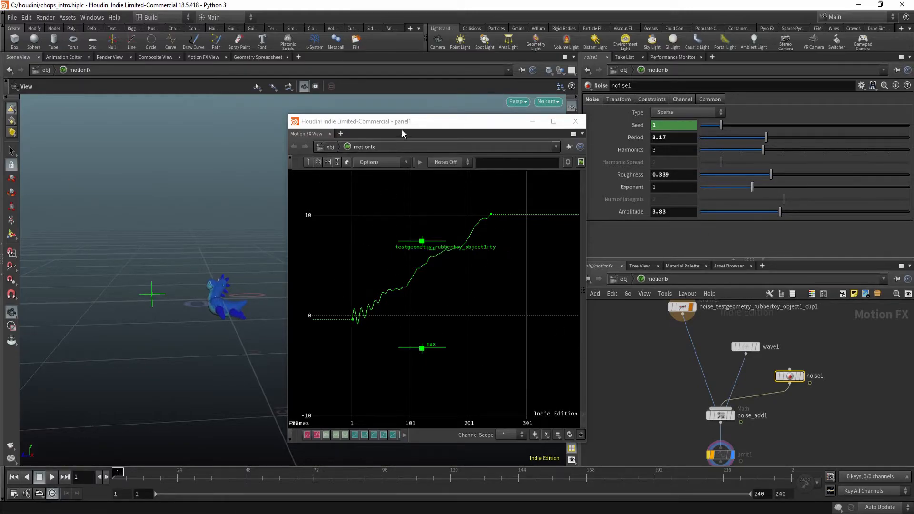
left_click_drag(402, 121, 423, 120)
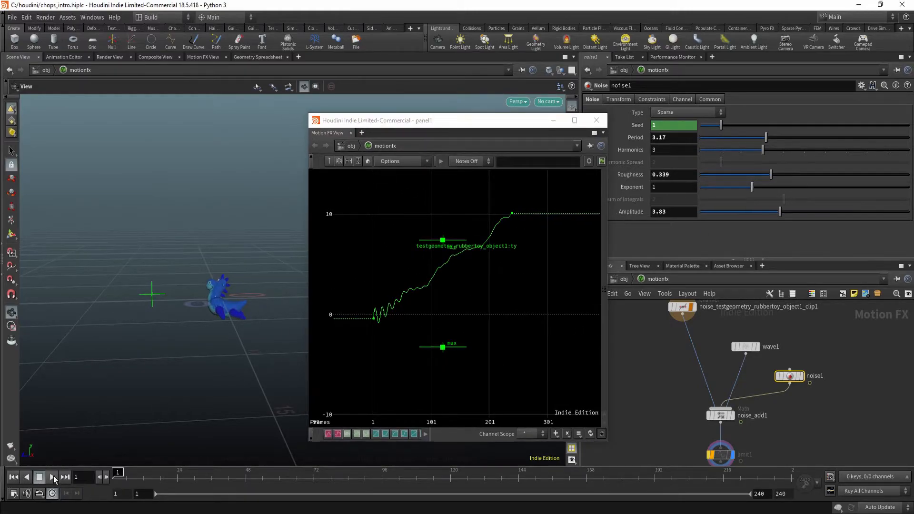
left_click(52, 477)
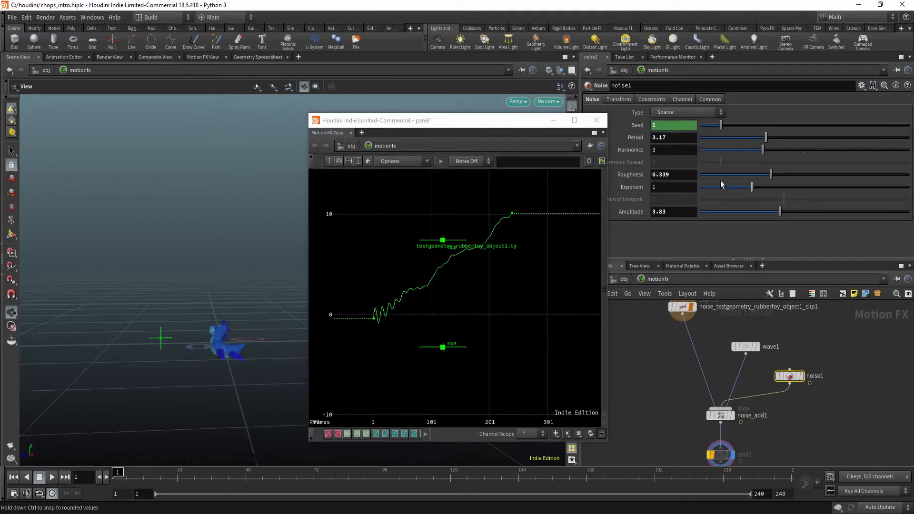
Step: Raise noise1's amplitude to 7.31 and play back the noisier motion
left_click_drag(779, 211, 858, 211)
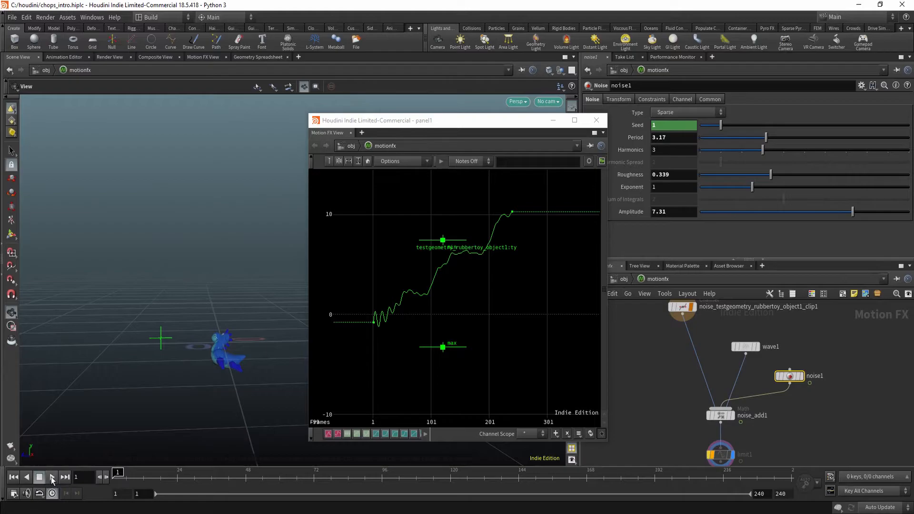
left_click(51, 477)
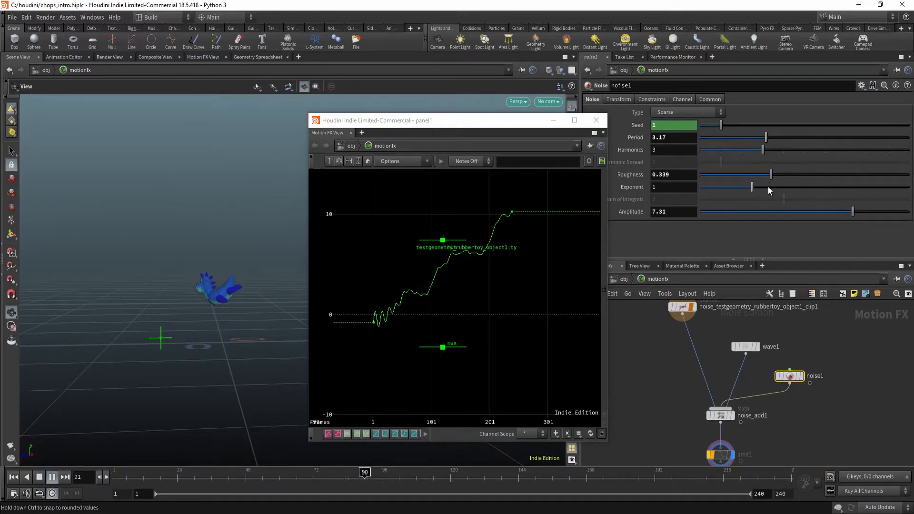
left_click_drag(771, 174, 844, 174)
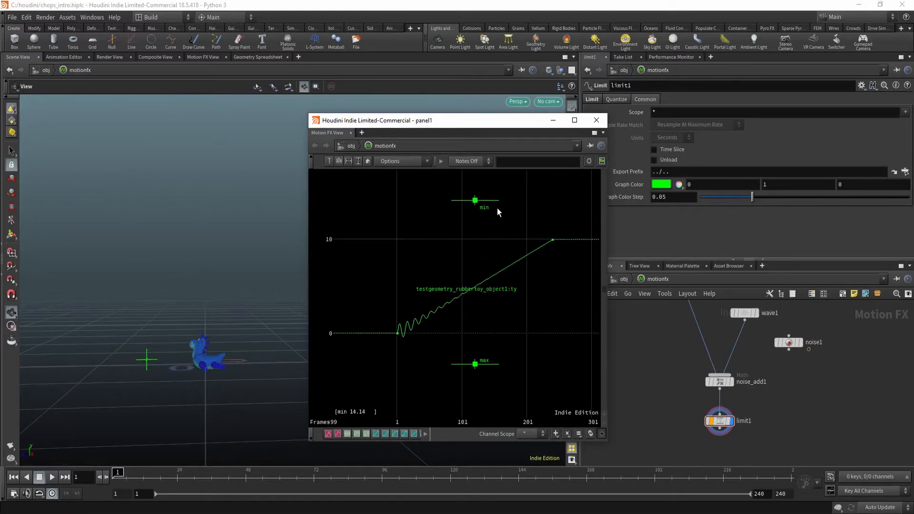
Step: Scrub the toy's rise, drag limit1's ty cap down to about 5.75, and scrub to verify
left_click_drag(118, 477, 134, 477)
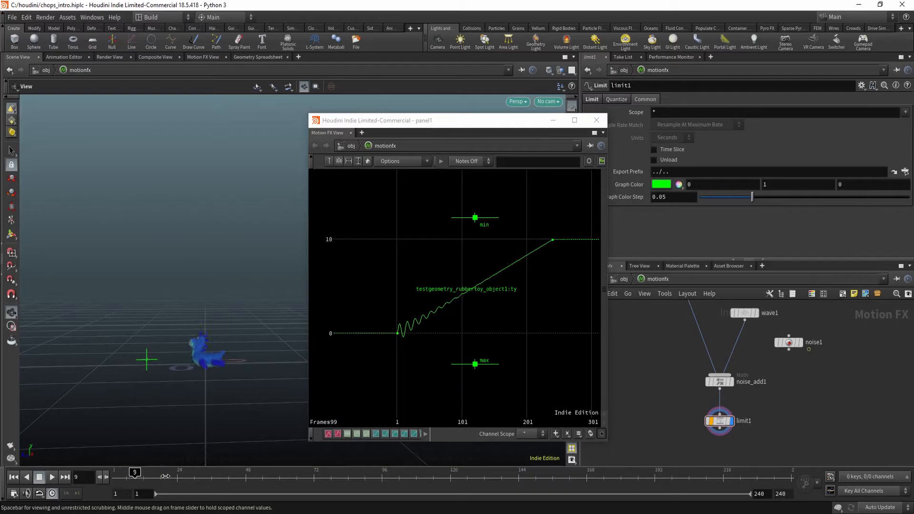
left_click_drag(134, 472, 574, 472)
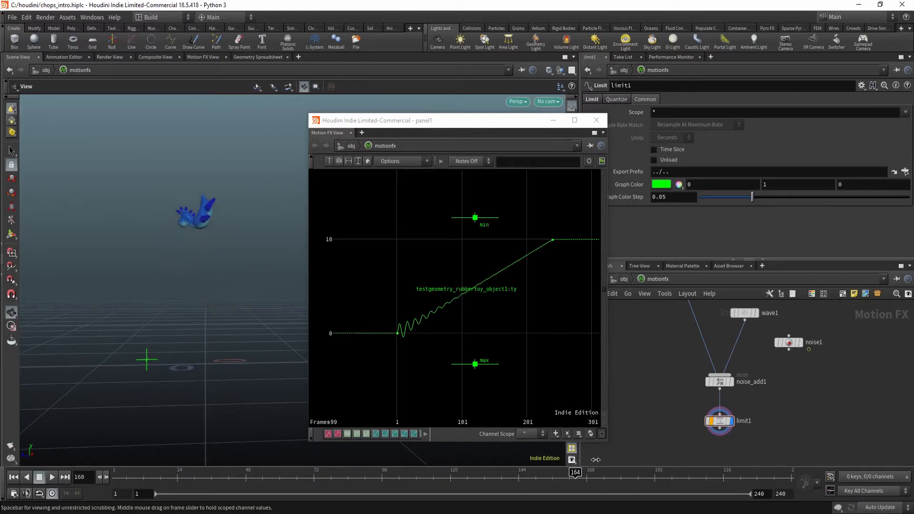
left_click_drag(574, 473, 787, 472)
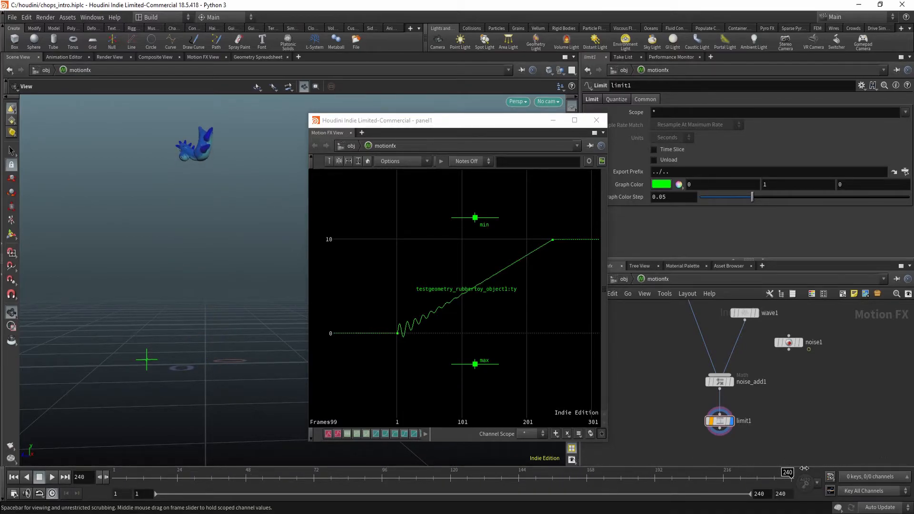
left_click_drag(786, 473, 518, 472)
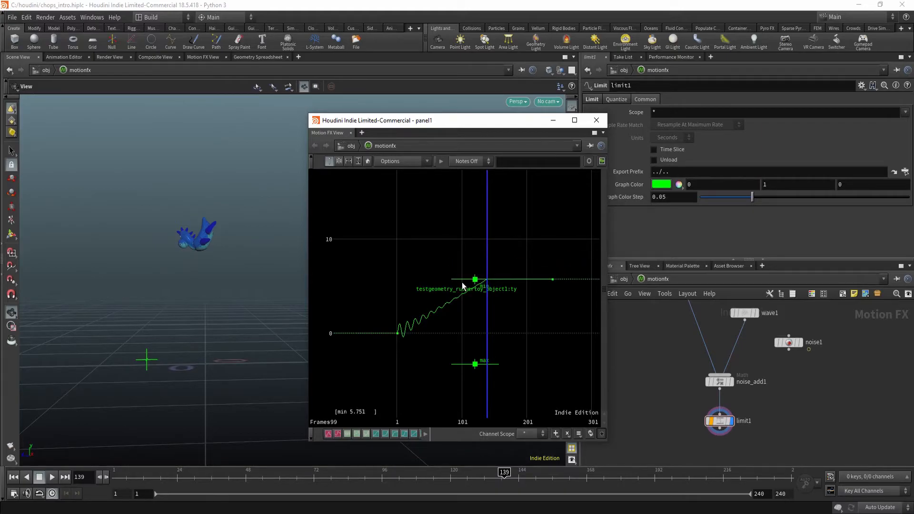
left_click_drag(503, 472, 527, 472)
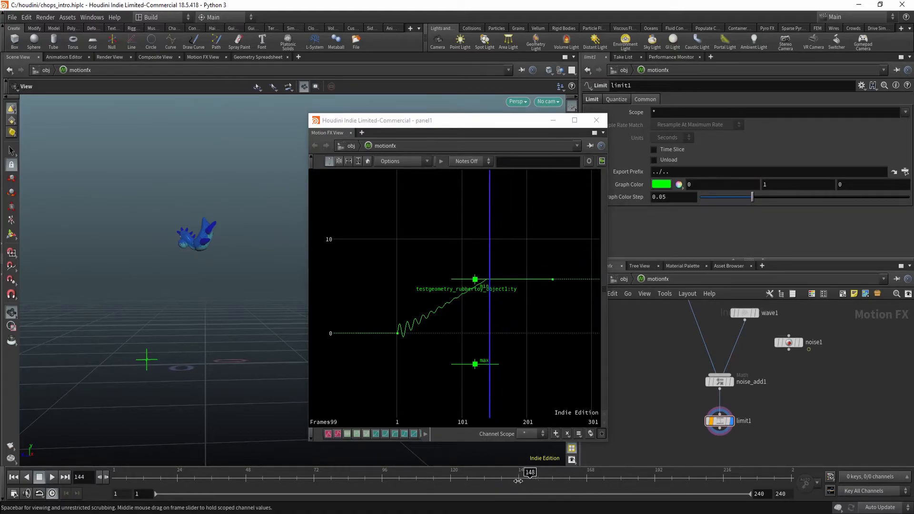
left_click_drag(528, 472, 563, 472)
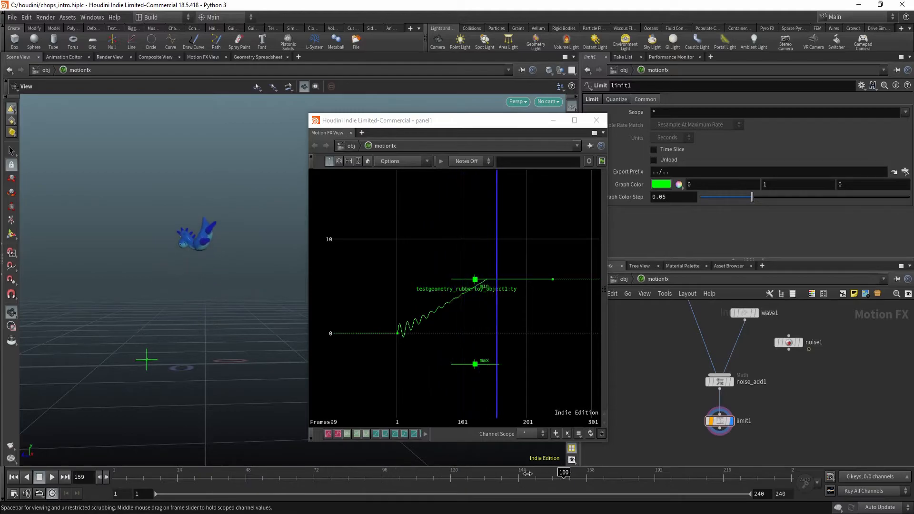
left_click(52, 476)
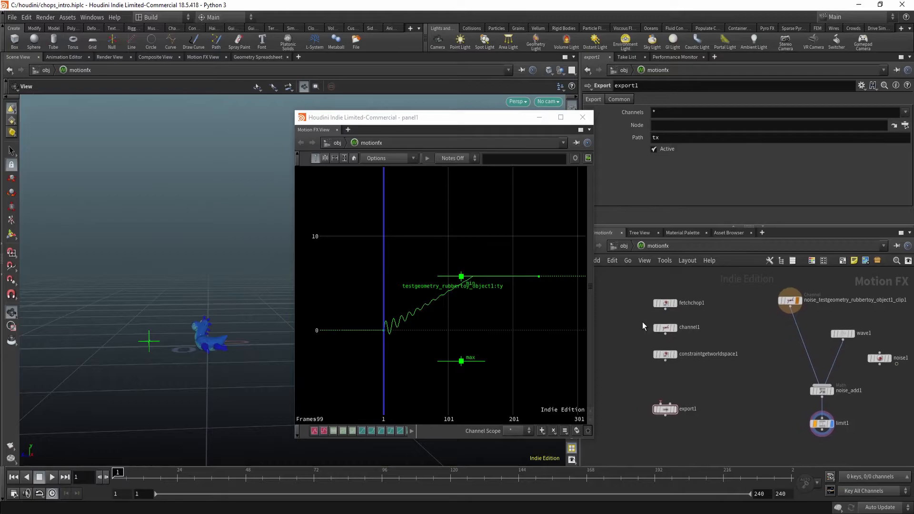
right_click(683, 311)
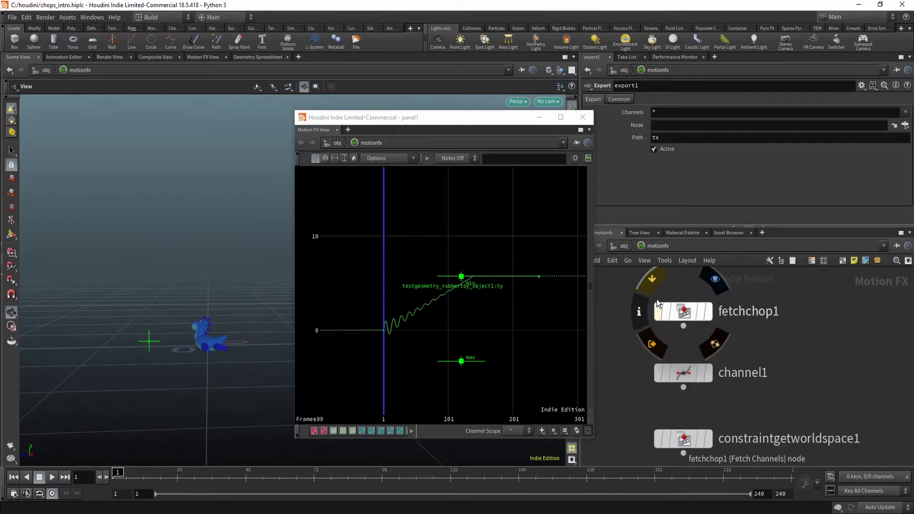
left_click(683, 311)
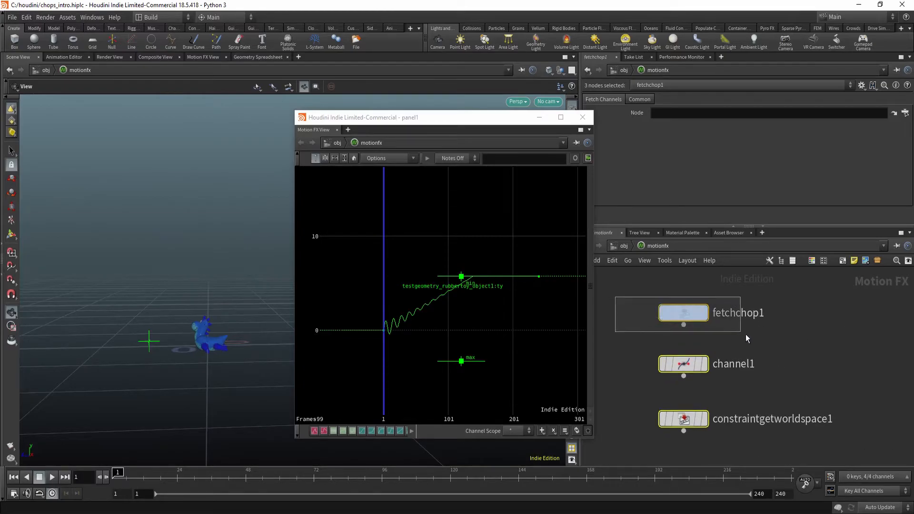
left_click(683, 364)
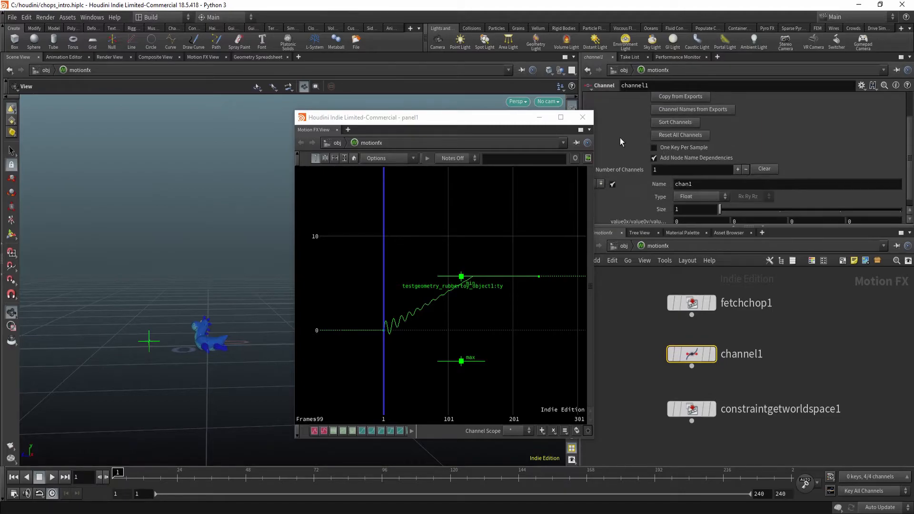
left_click(691, 409)
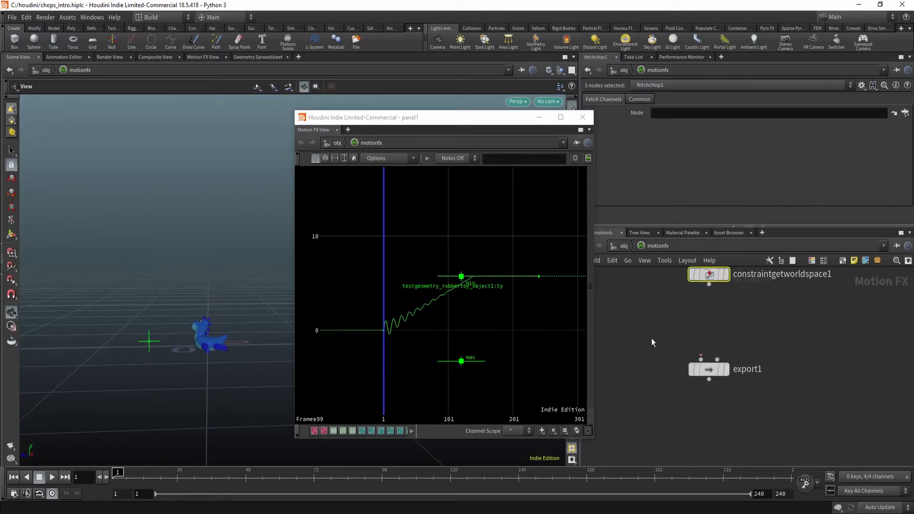
left_click(708, 369)
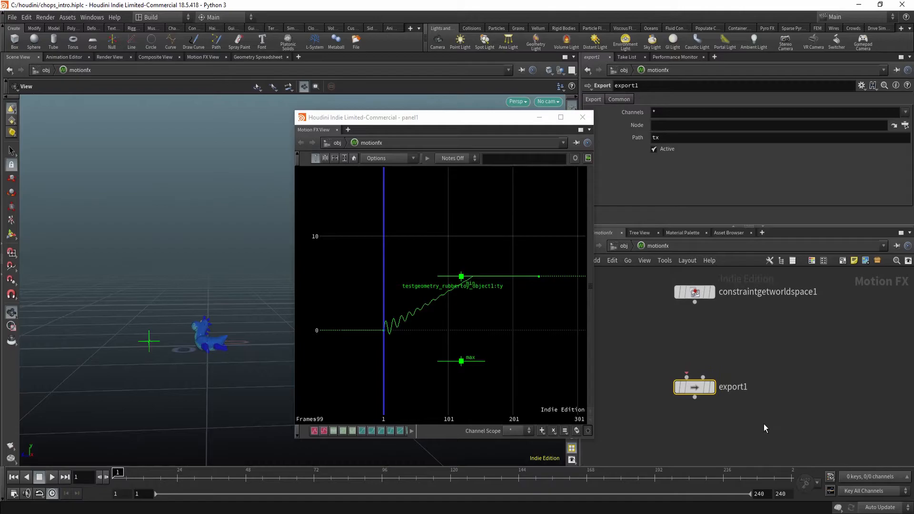
mouse_move(625, 314)
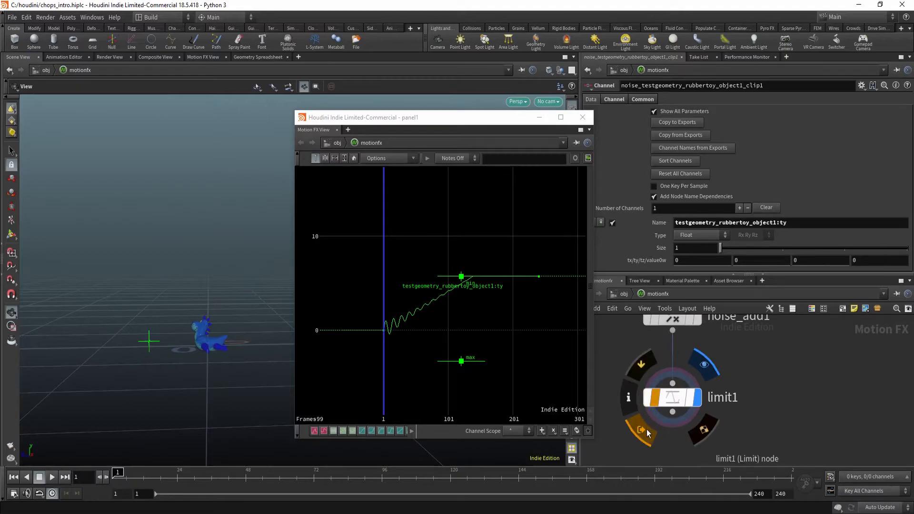
mouse_move(664, 448)
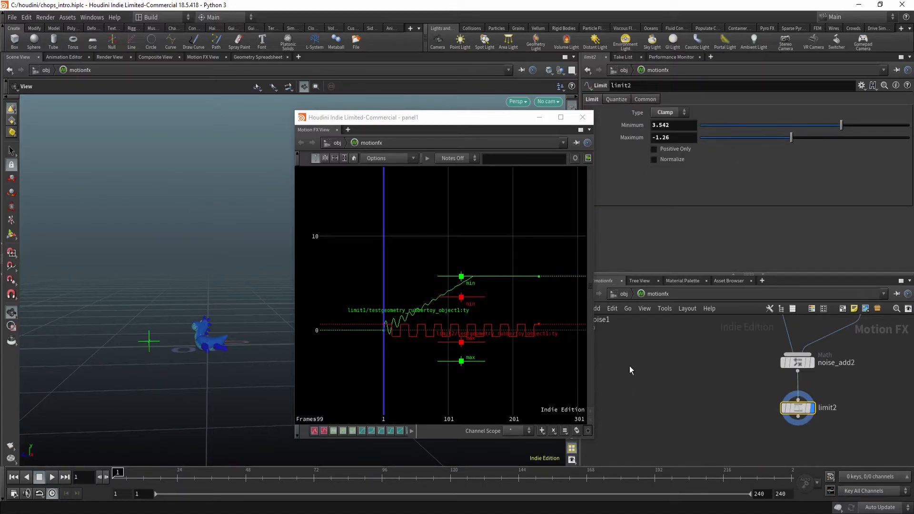
Step: Compare limit2's Clamp (min 3.542, max -1.26) red curve against limit1 in Motion FX View
left_click(730, 407)
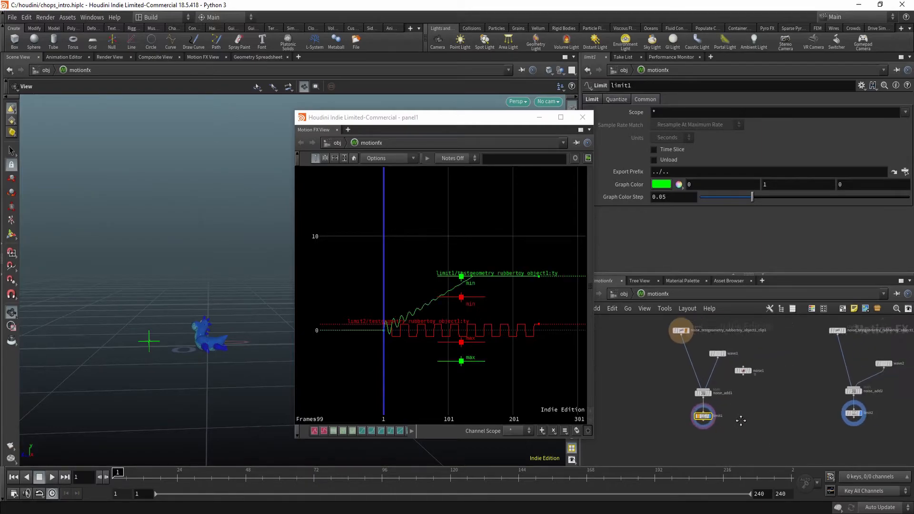
left_click(51, 477)
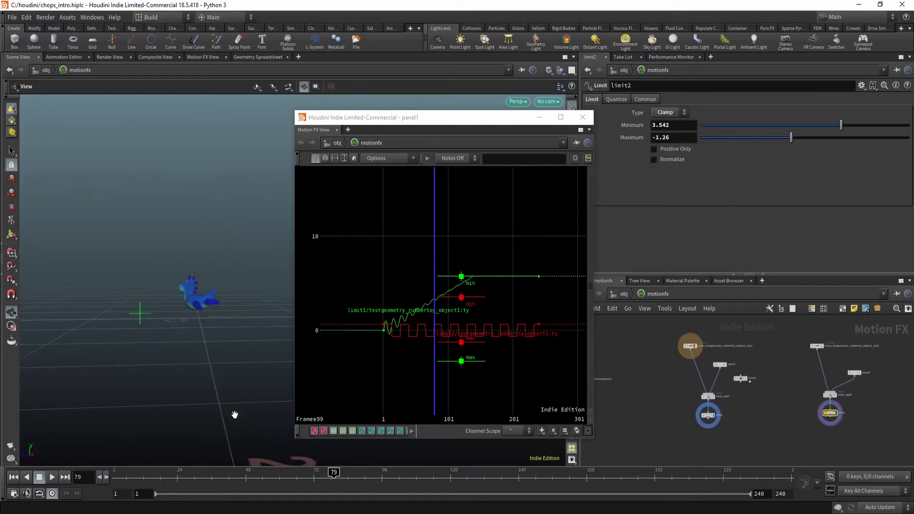
mouse_move(687, 435)
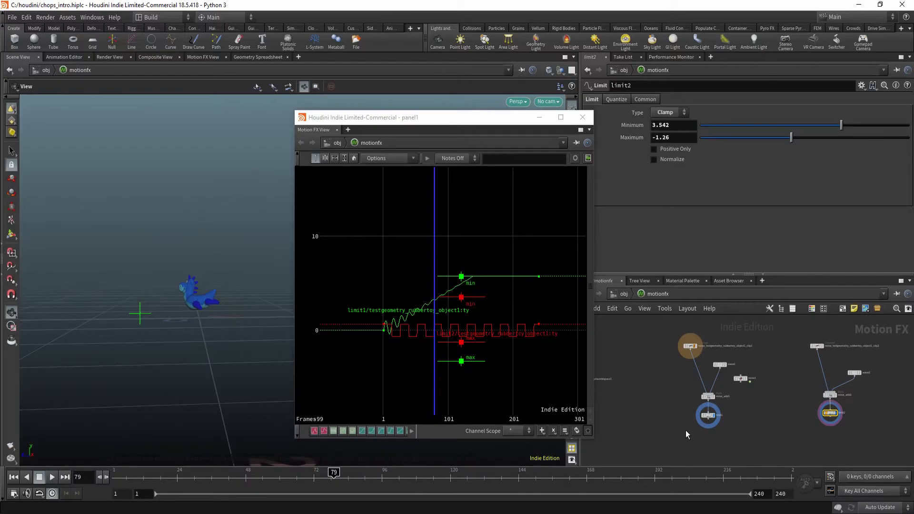
mouse_move(654, 325)
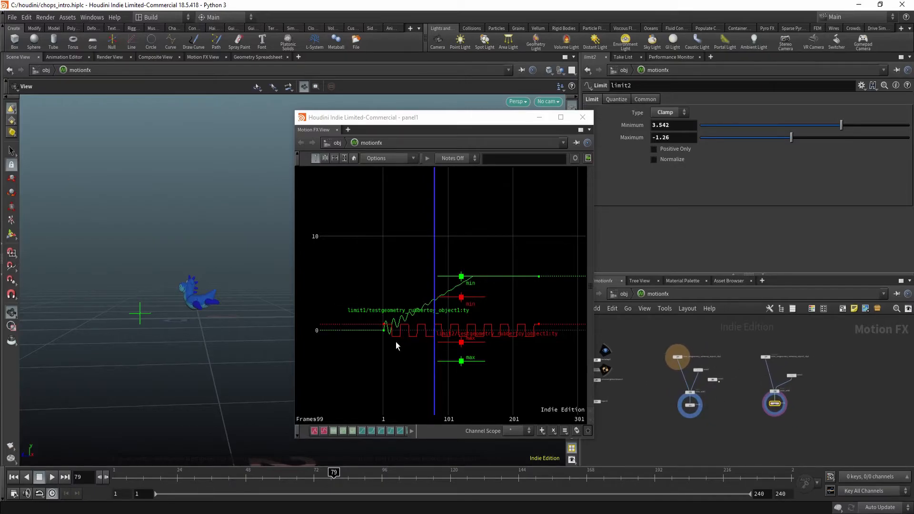
mouse_move(512, 329)
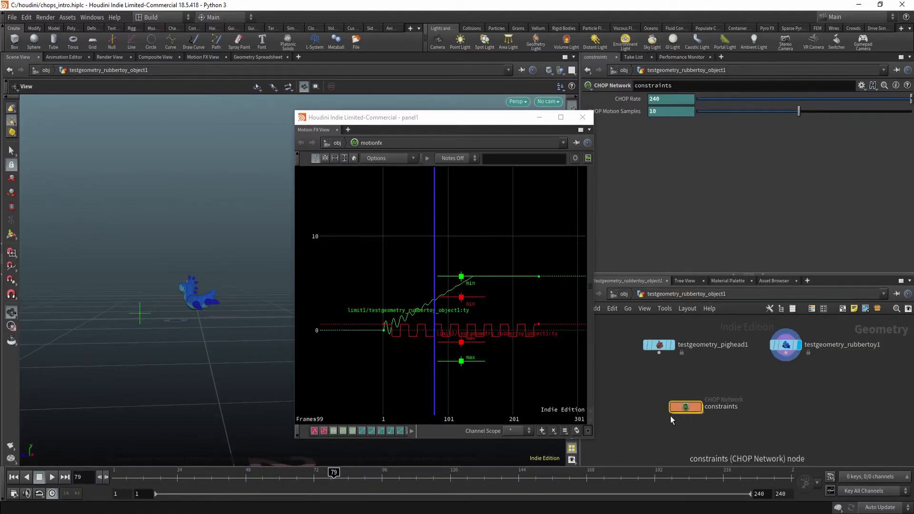
mouse_move(776, 411)
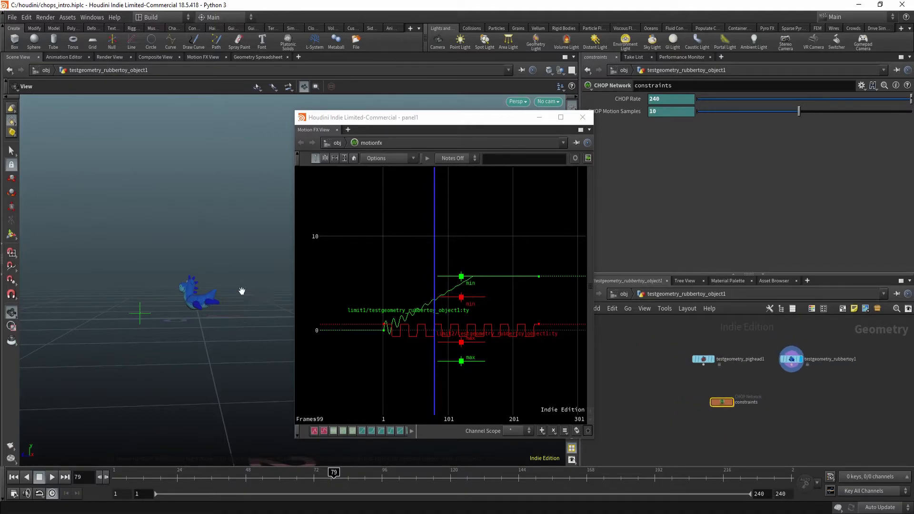
mouse_move(617, 305)
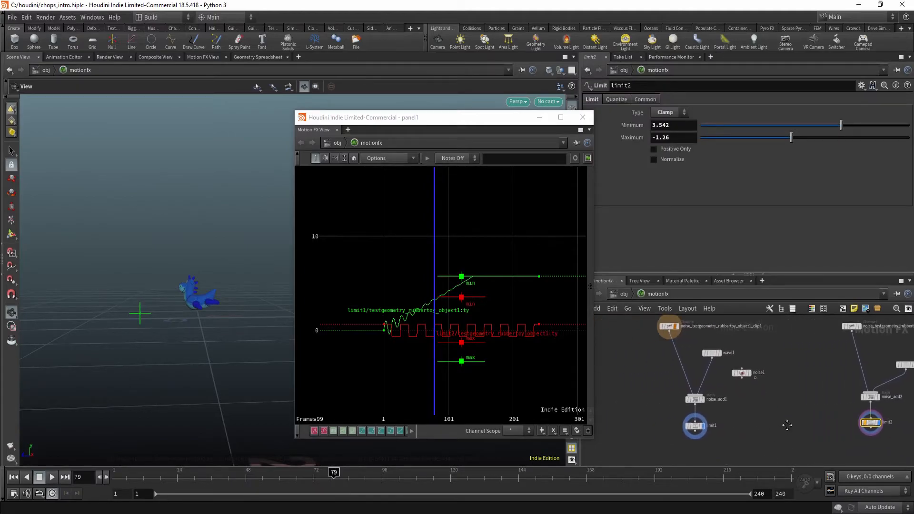
left_click(695, 425)
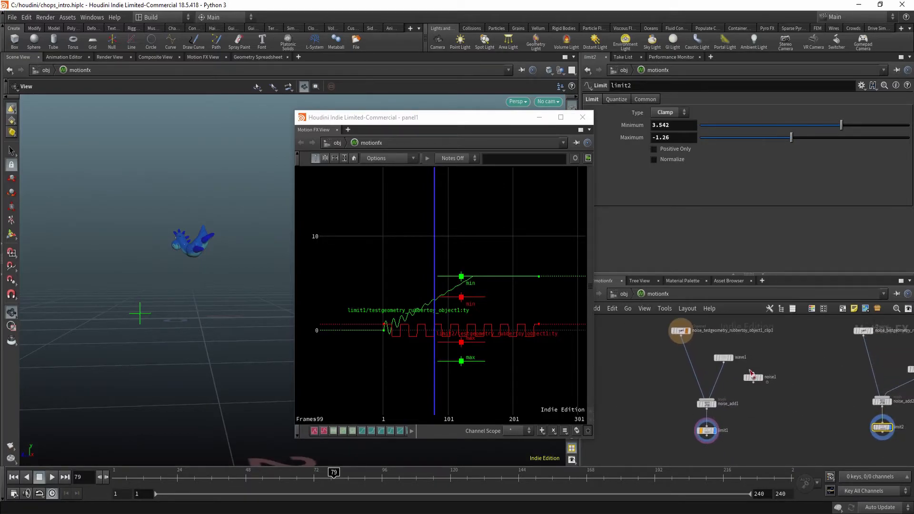
mouse_move(683, 333)
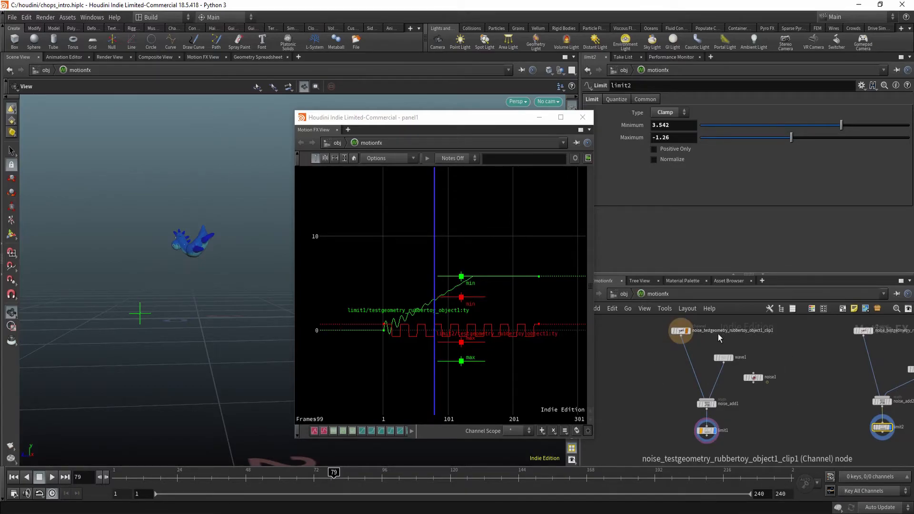
left_click(707, 430)
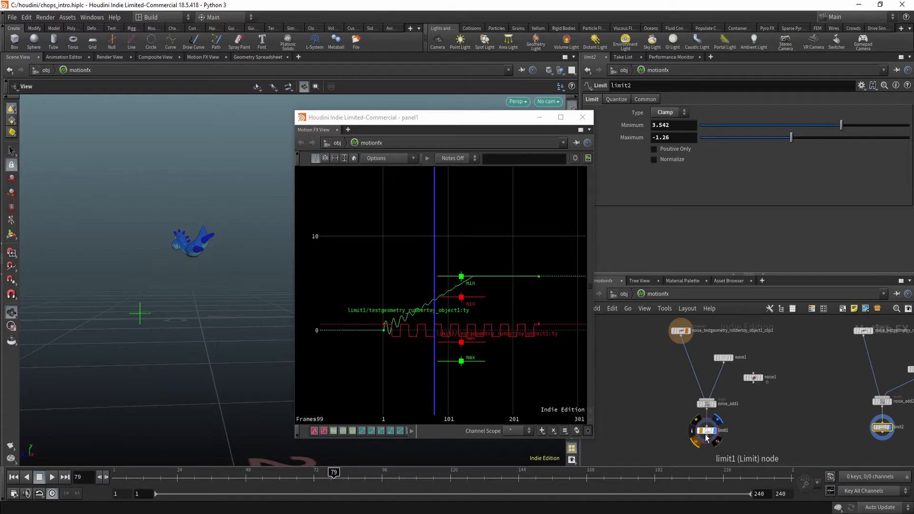
mouse_move(764, 357)
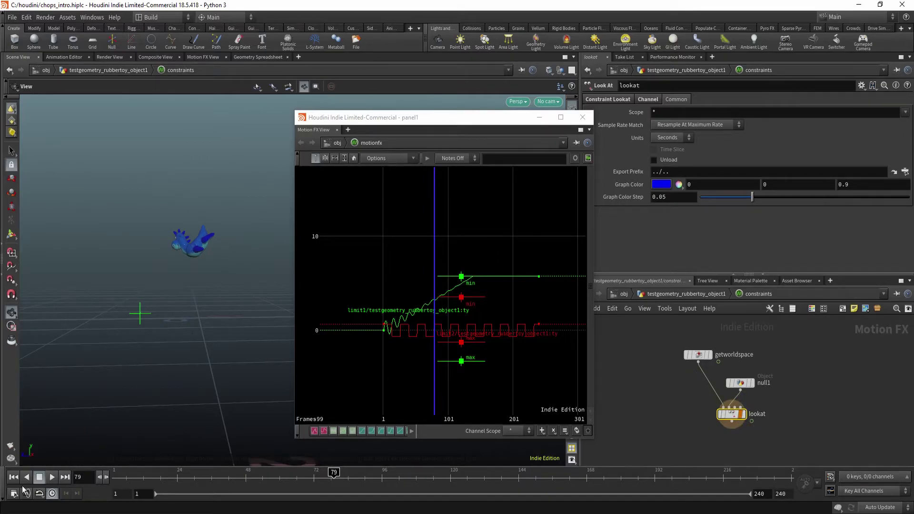
Step: Play the timeline with the lookat constraint selected to watch the toy
left_click(52, 477)
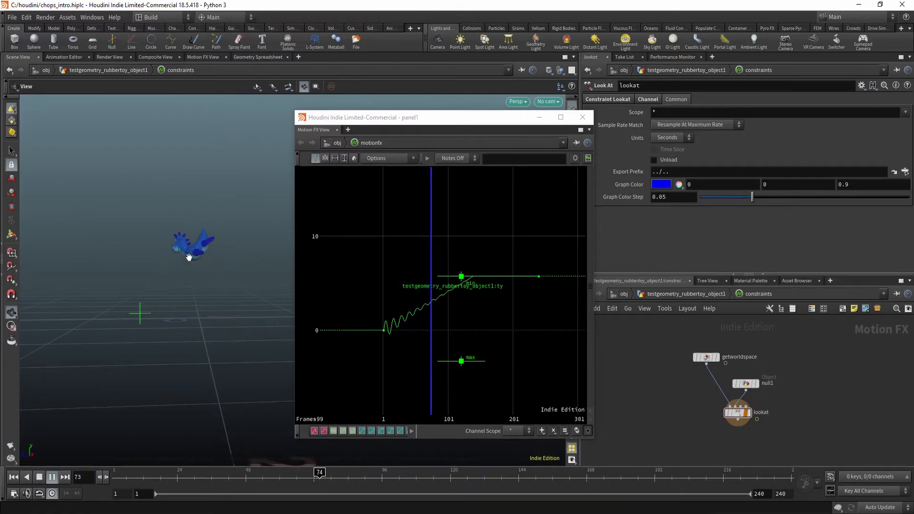
left_click(50, 477)
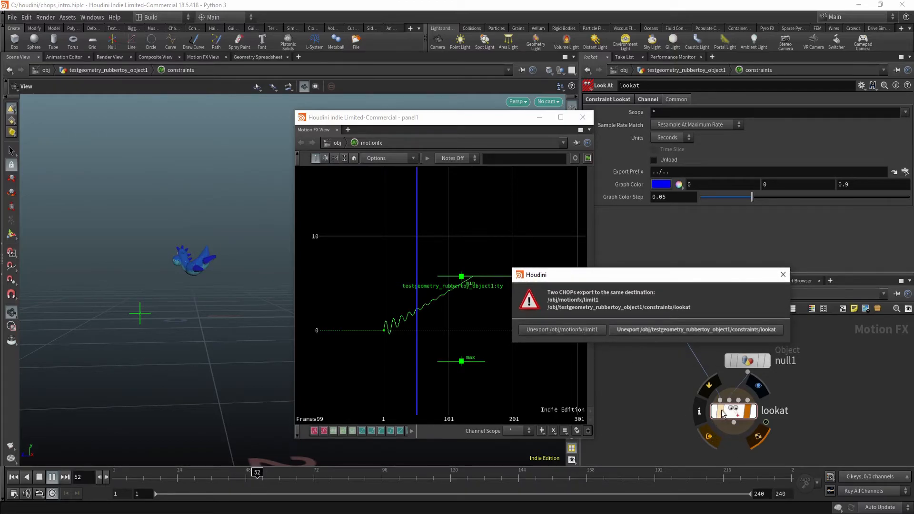
mouse_move(699, 307)
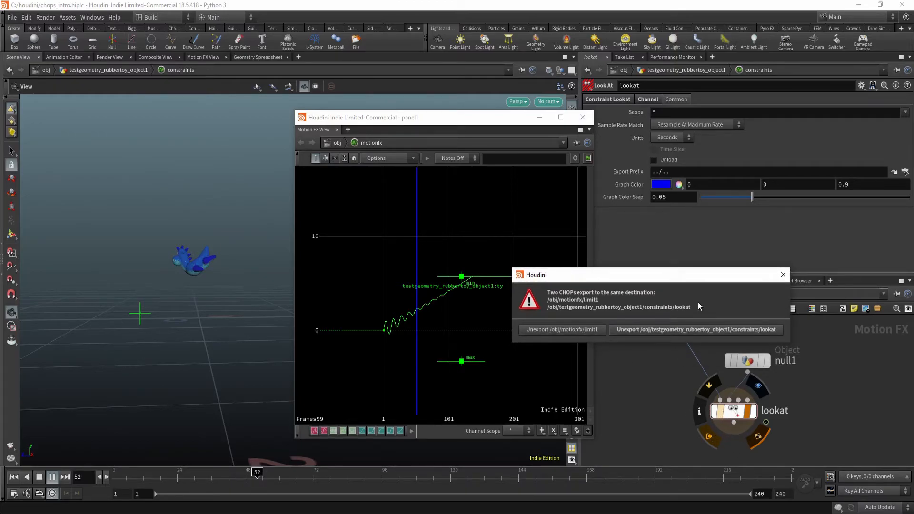
mouse_move(572, 376)
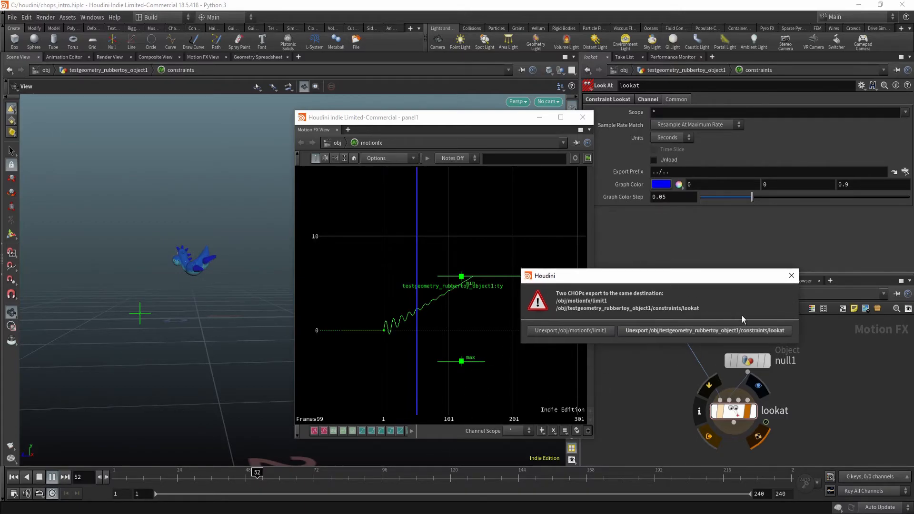
mouse_move(654, 373)
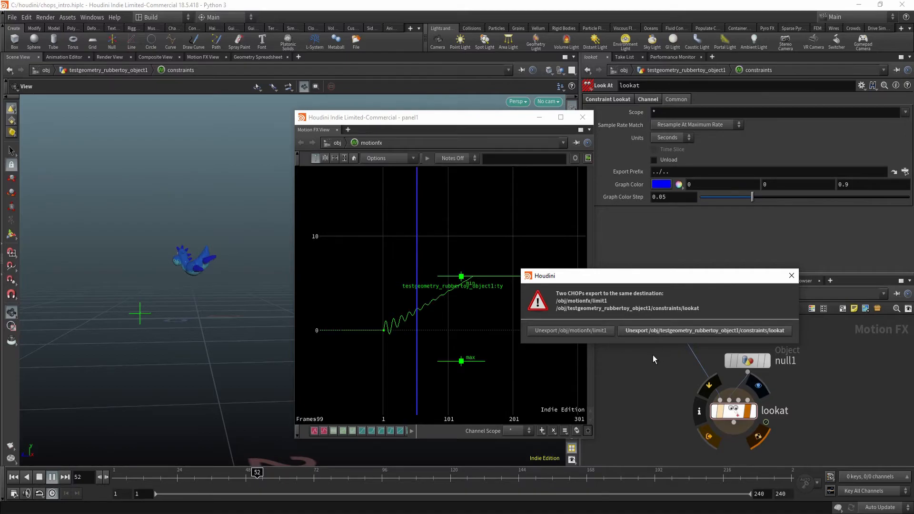
mouse_move(689, 332)
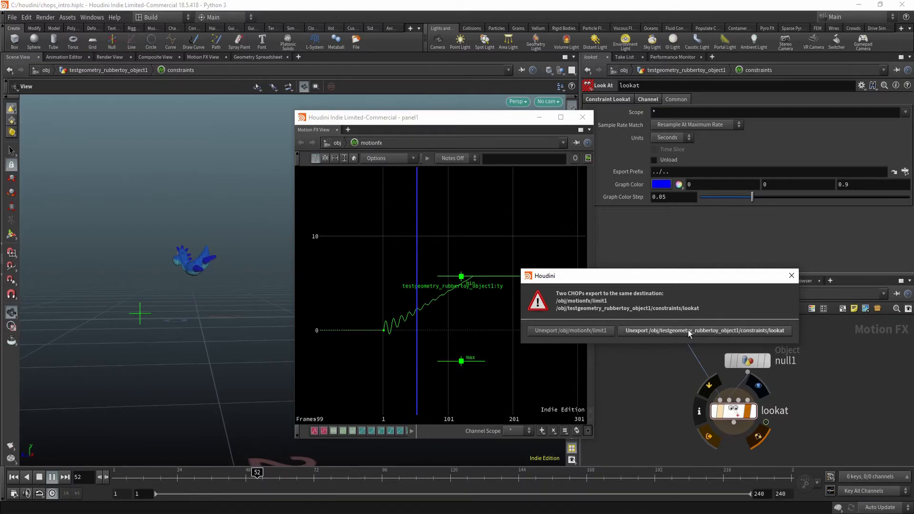
mouse_move(565, 337)
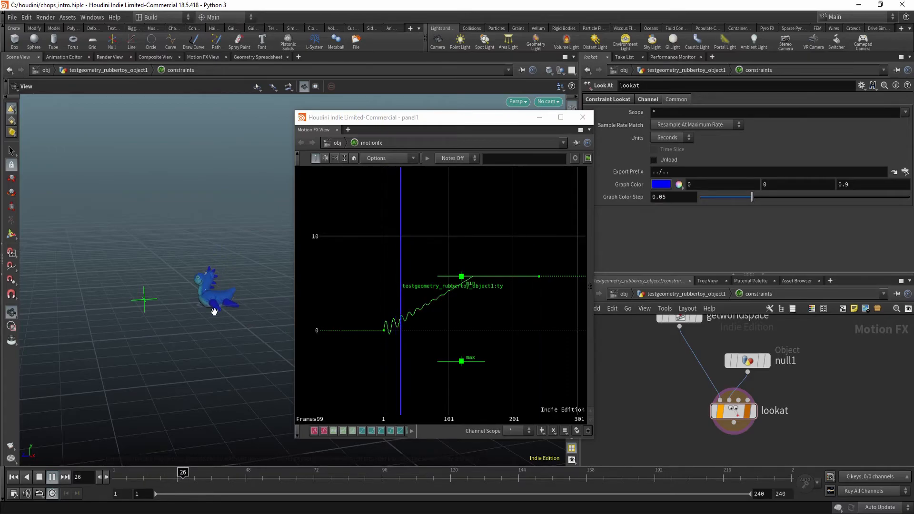
Step: Play and stop the timeline, then move null1 to translate y about -1.14, z about 2.77
left_click(52, 477)
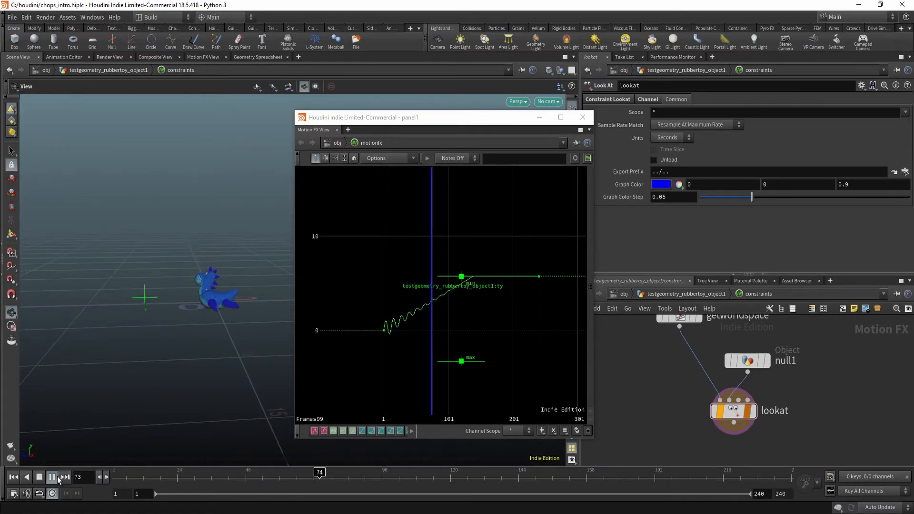
left_click(52, 476)
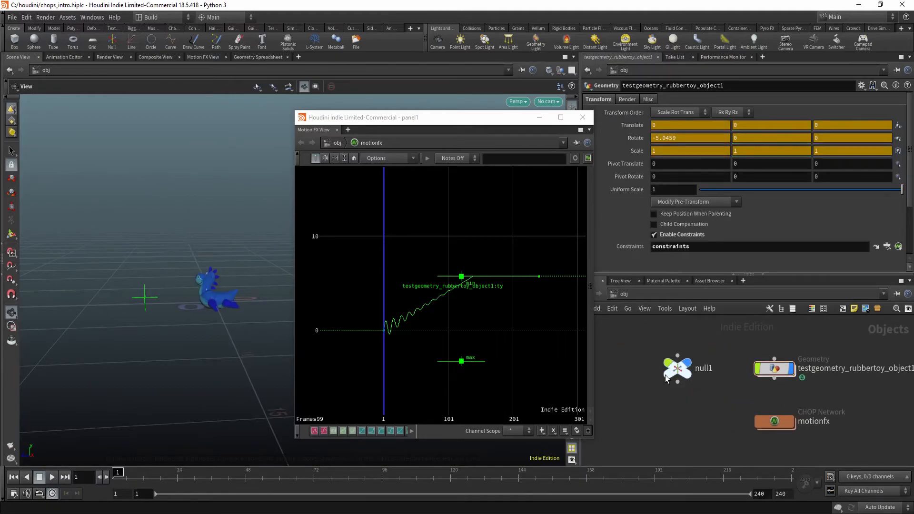
left_click(678, 369)
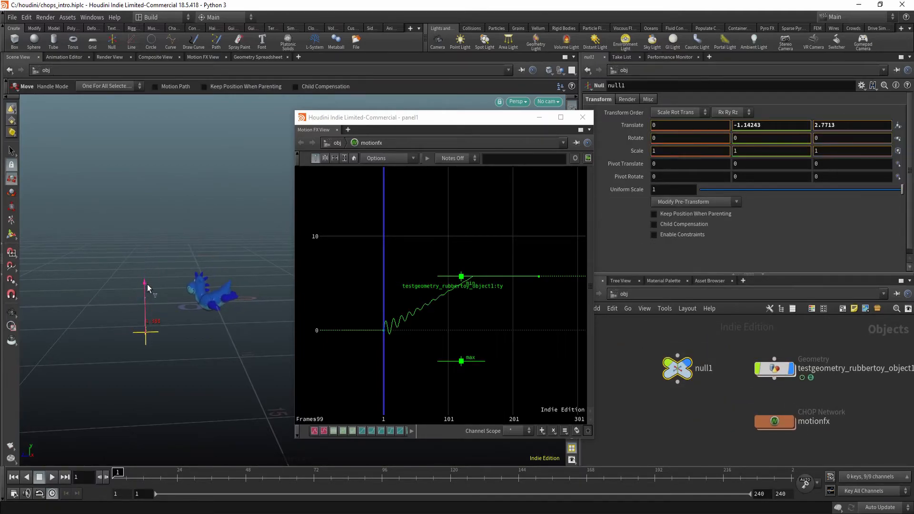
left_click_drag(145, 282, 142, 231)
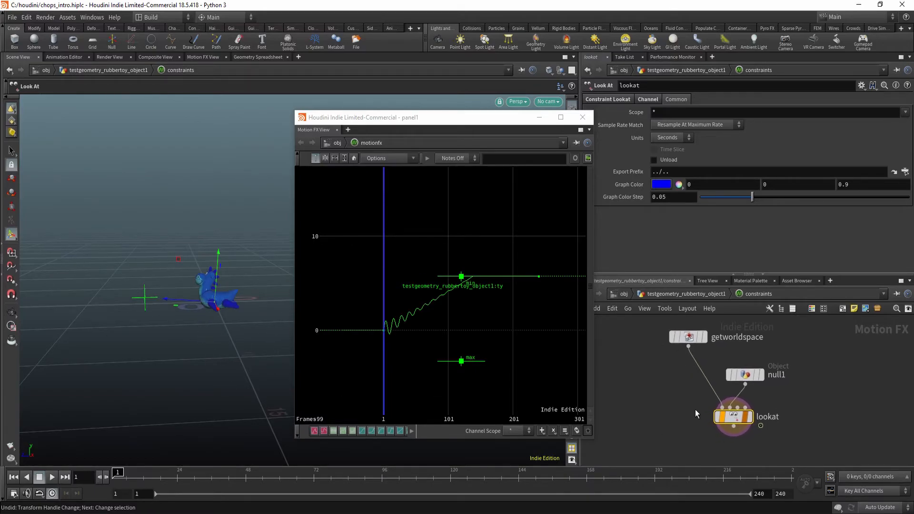
left_click(733, 418)
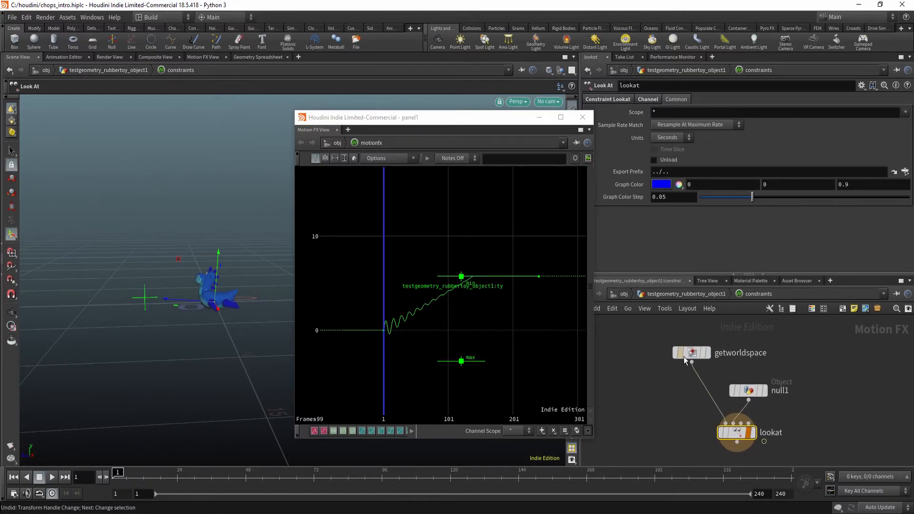
mouse_move(754, 440)
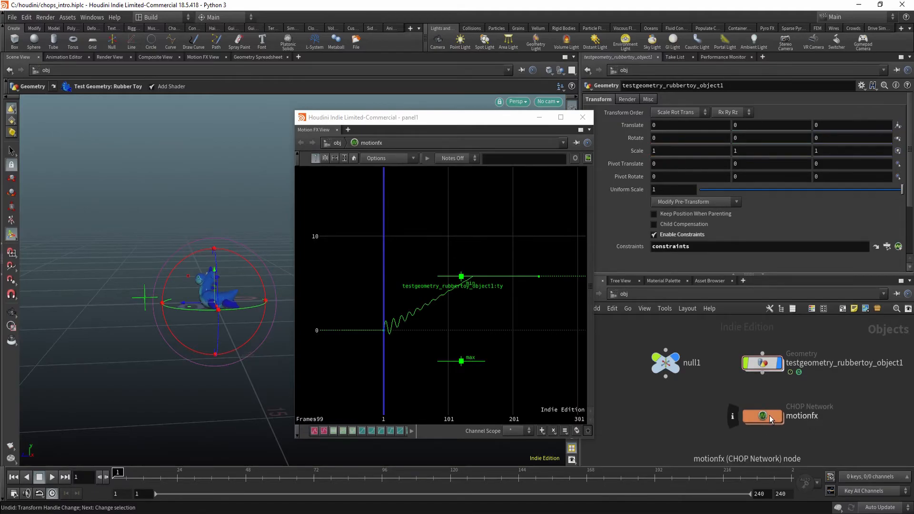
Step: Set wave1's period to 0.5 inside motionfx, play it back, and nudge null1 up
double_click(763, 416)
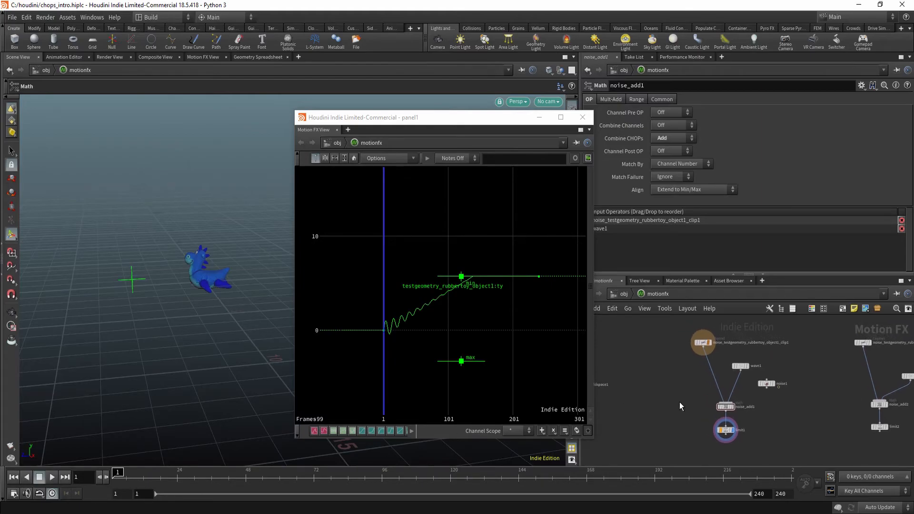
left_click(743, 365)
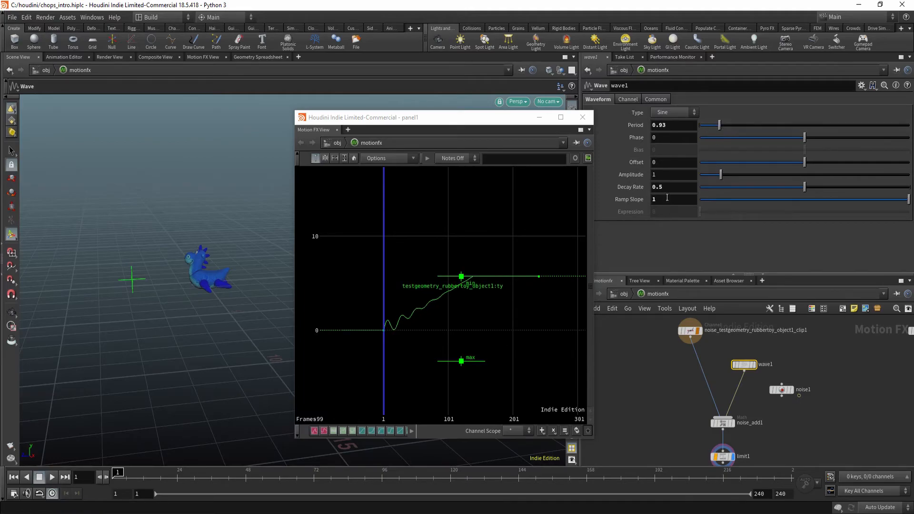
left_click(52, 476)
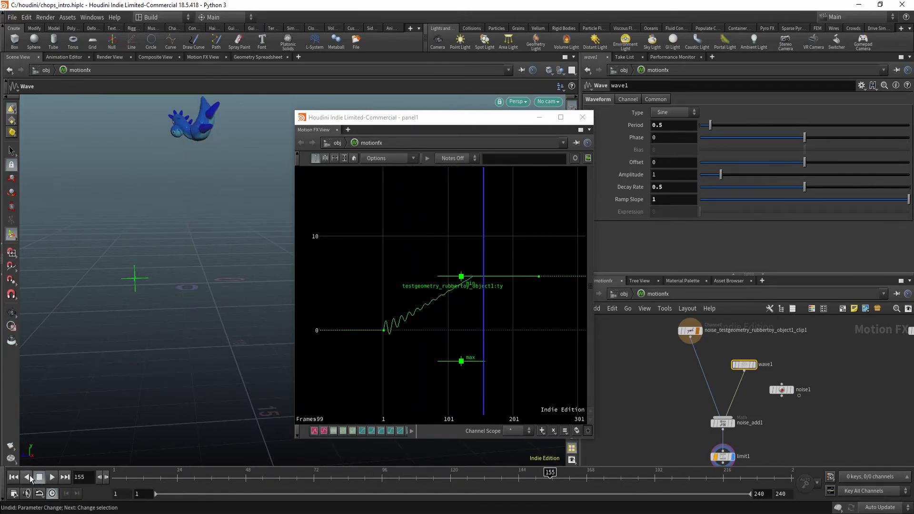
left_click(54, 476)
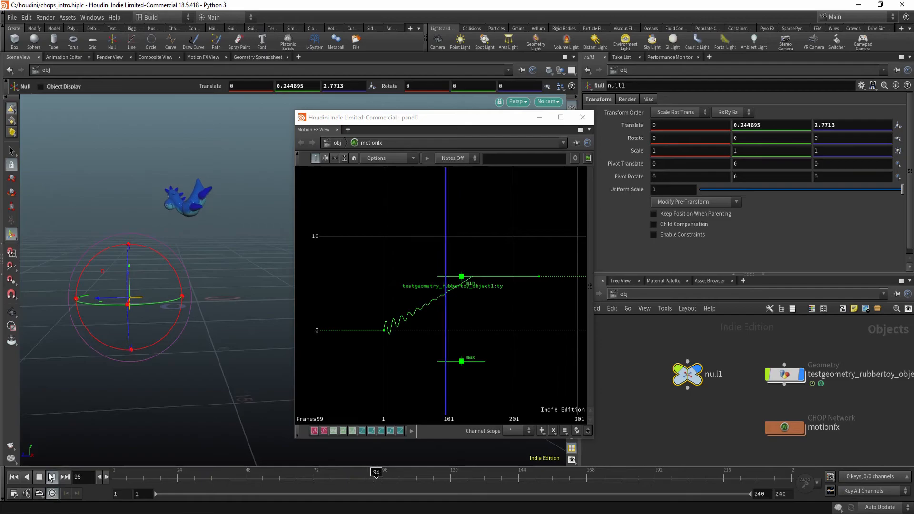
left_click(52, 477)
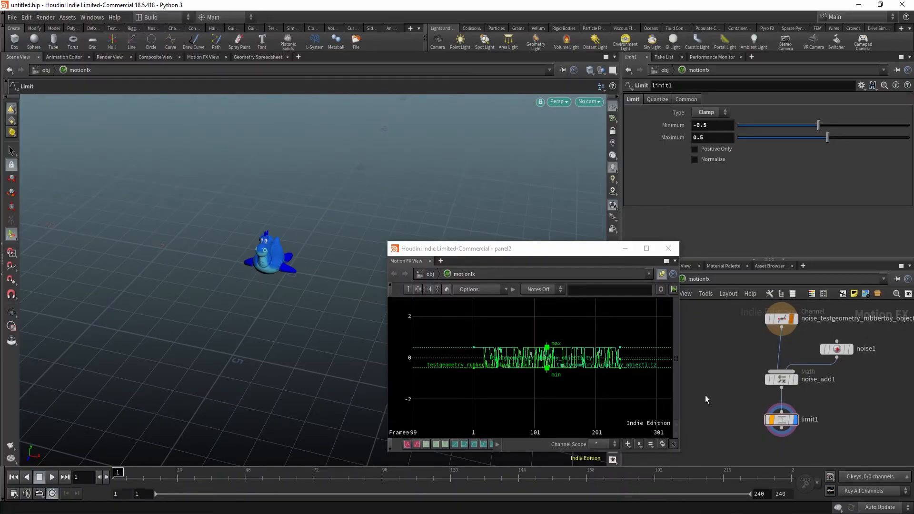
mouse_move(721, 375)
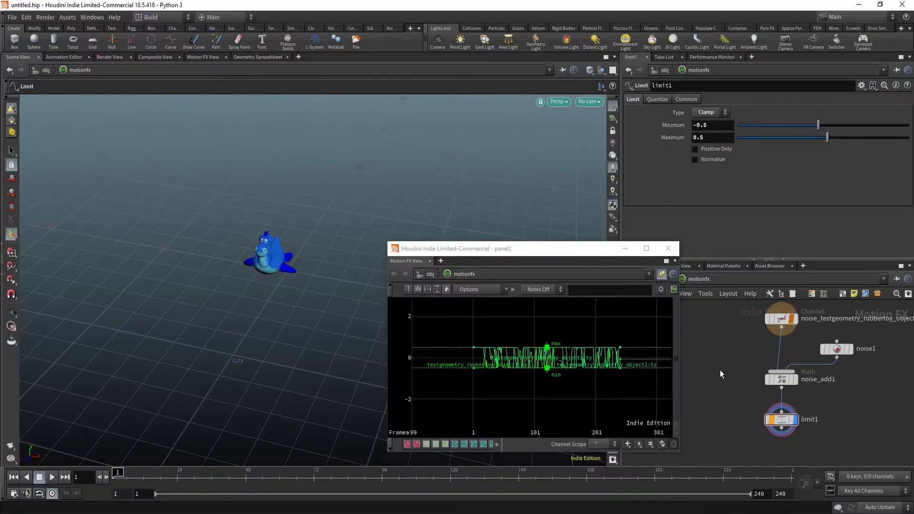
Step: Set limit1's Scope to testgeometry_rubbertoy_object1:tx only, then return to its Limit tab
left_click(780, 377)
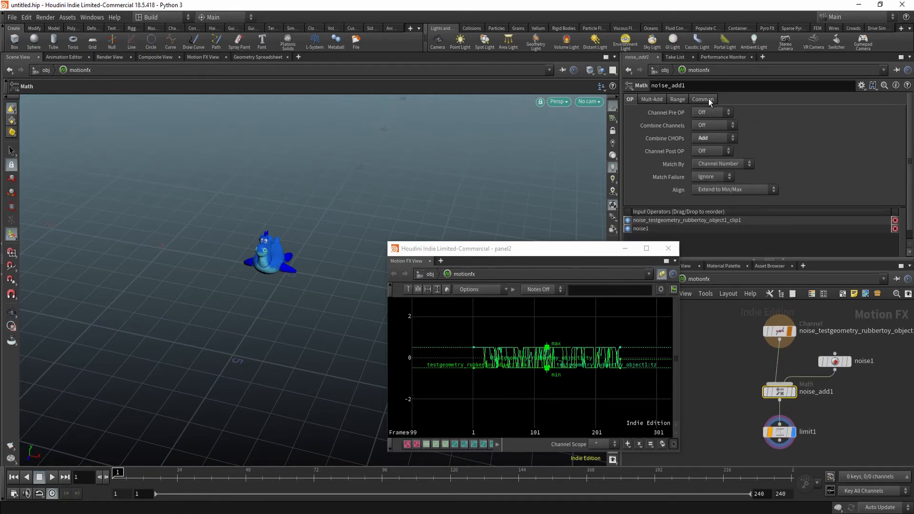
left_click(779, 431)
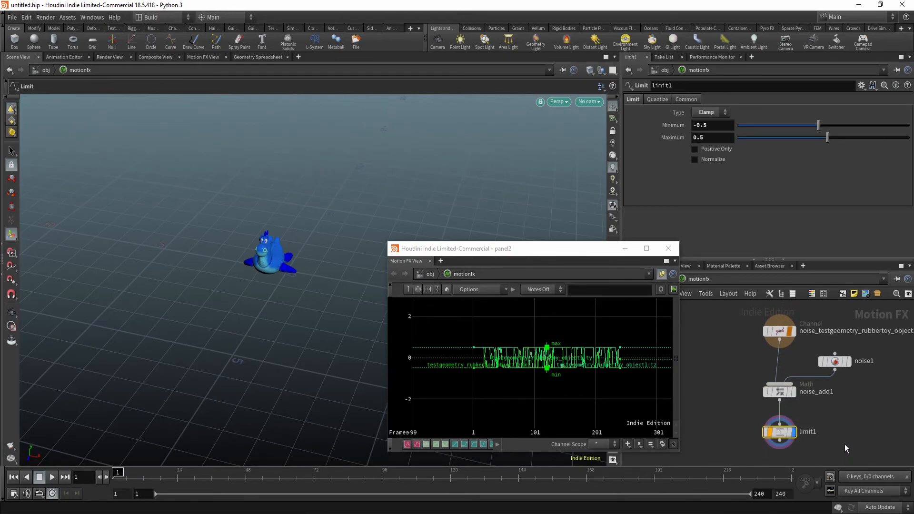
left_click(686, 99)
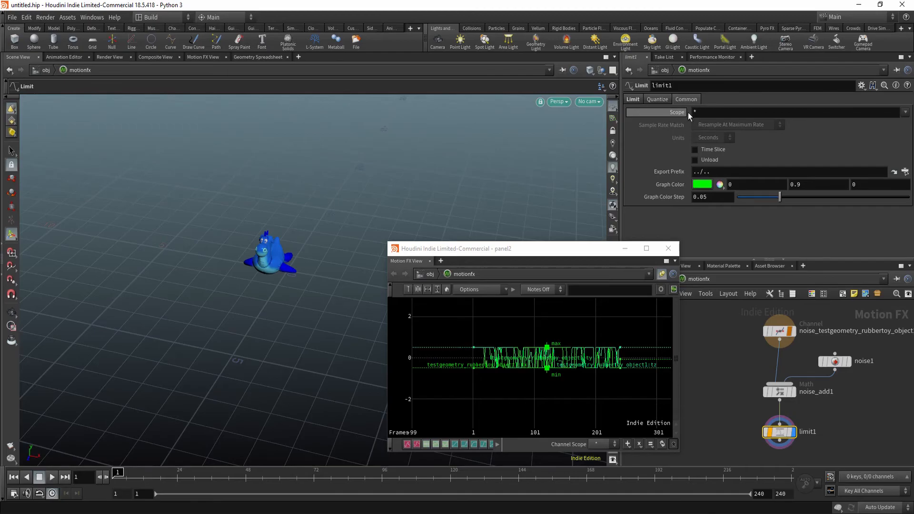
mouse_move(671, 112)
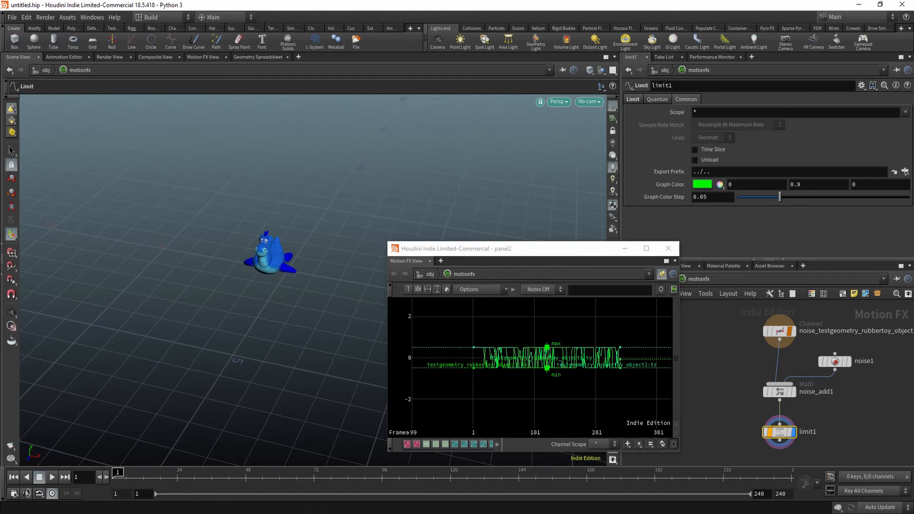
left_click(903, 111)
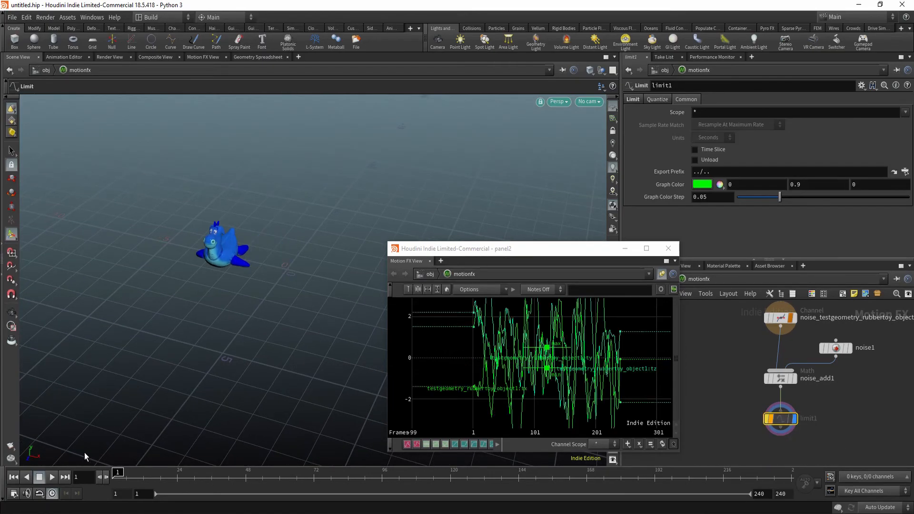
left_click(52, 477)
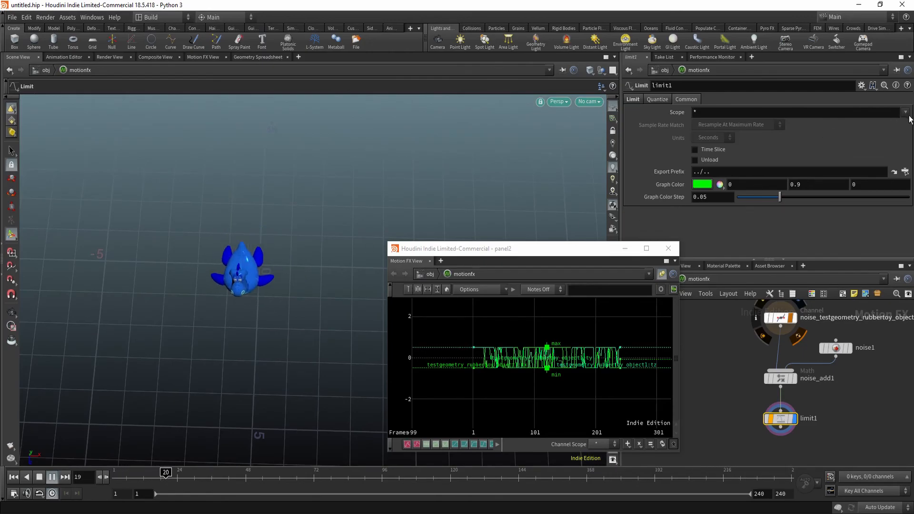
left_click(907, 111)
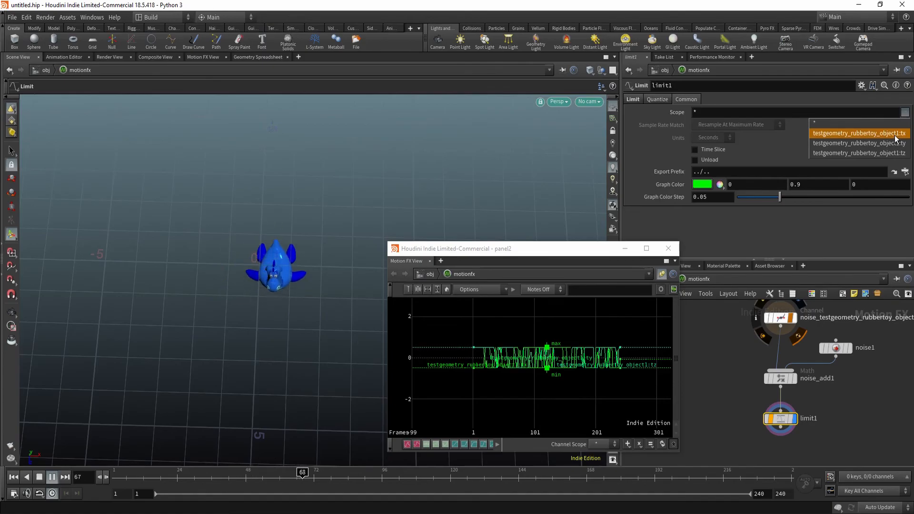
left_click(858, 133)
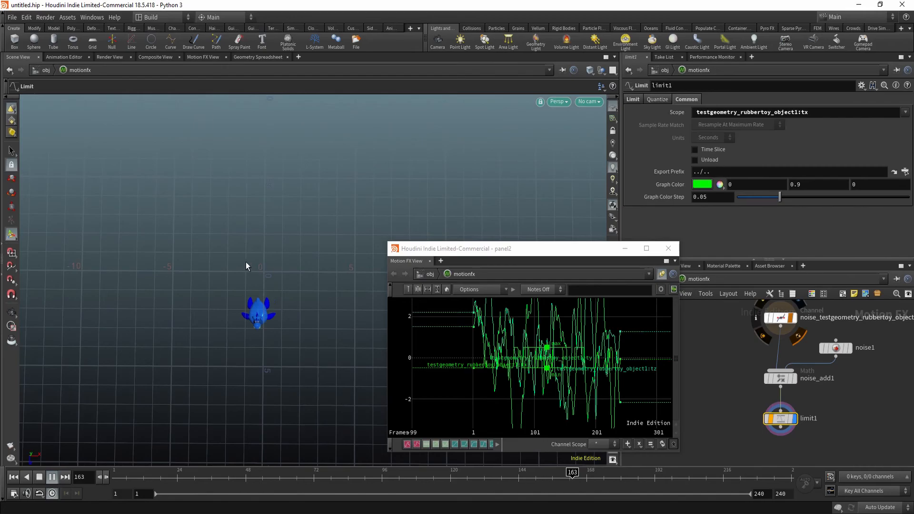
left_click(633, 98)
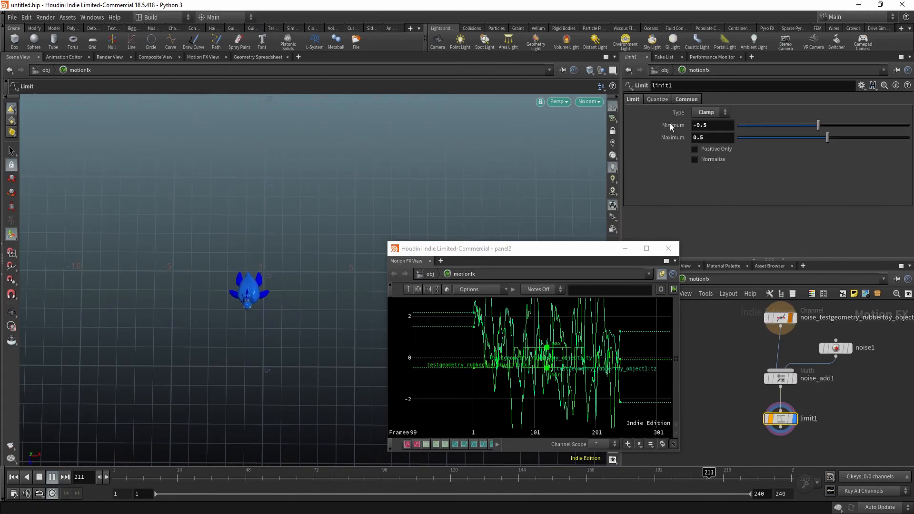